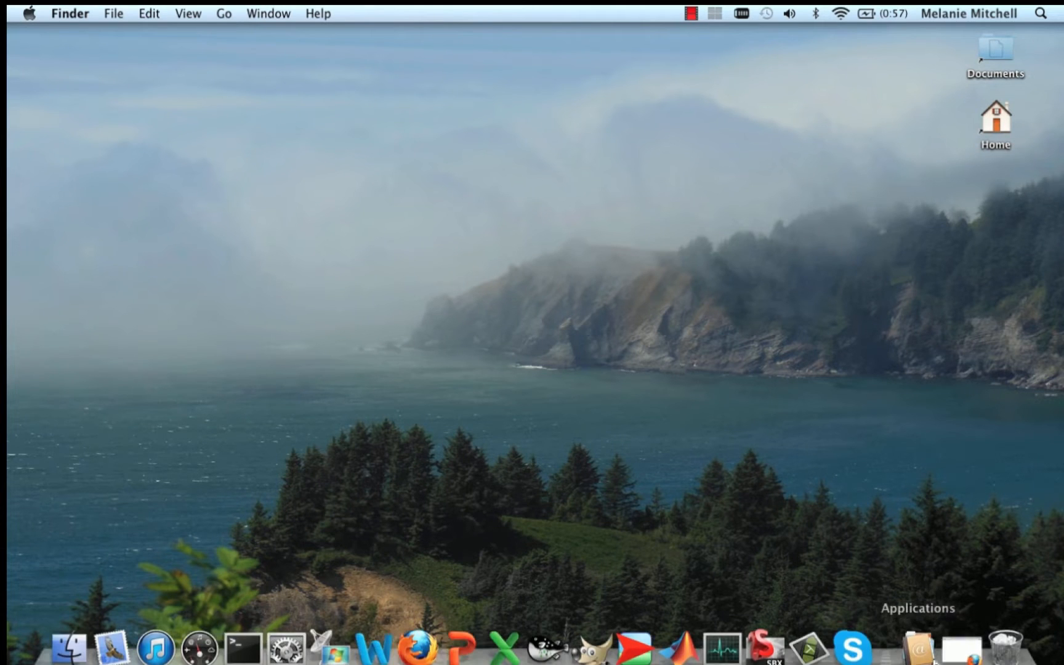
click(441, 648)
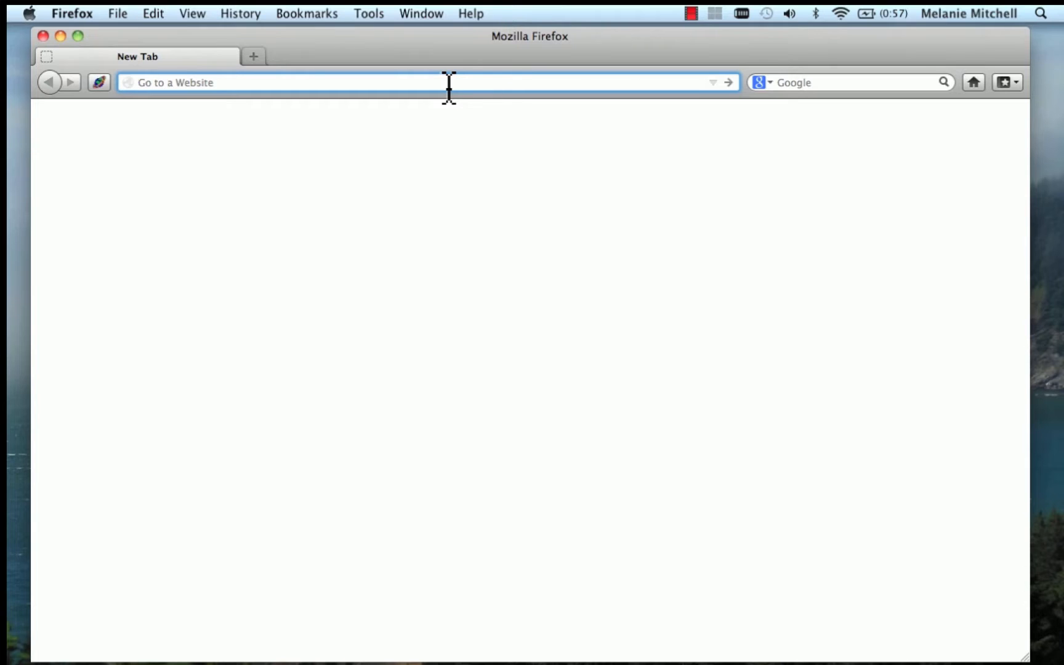
text(http://)
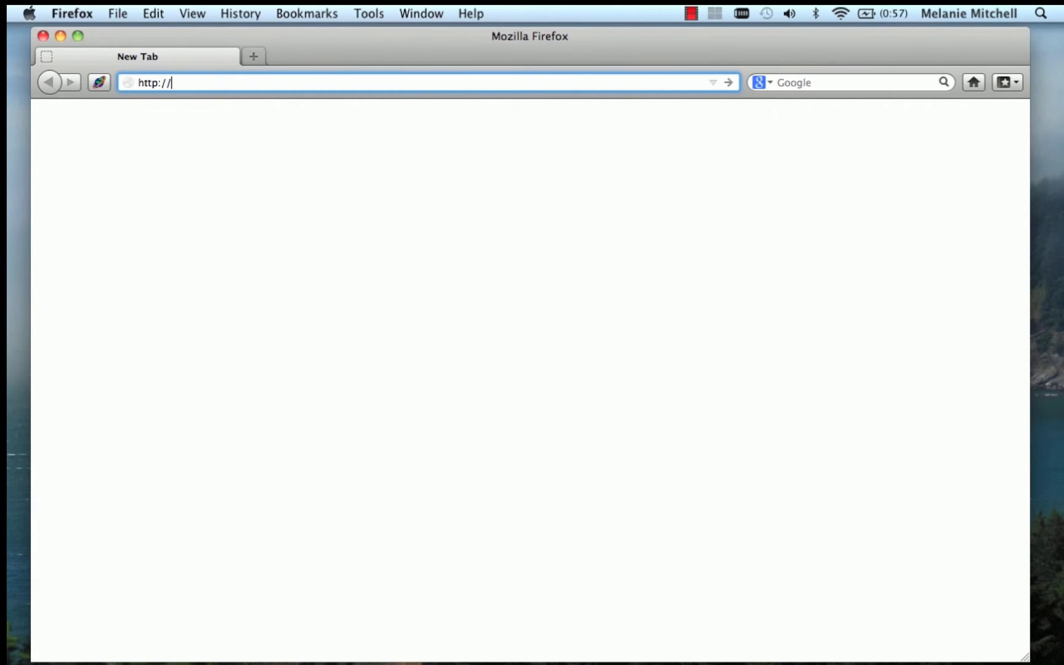
text(ccl.)
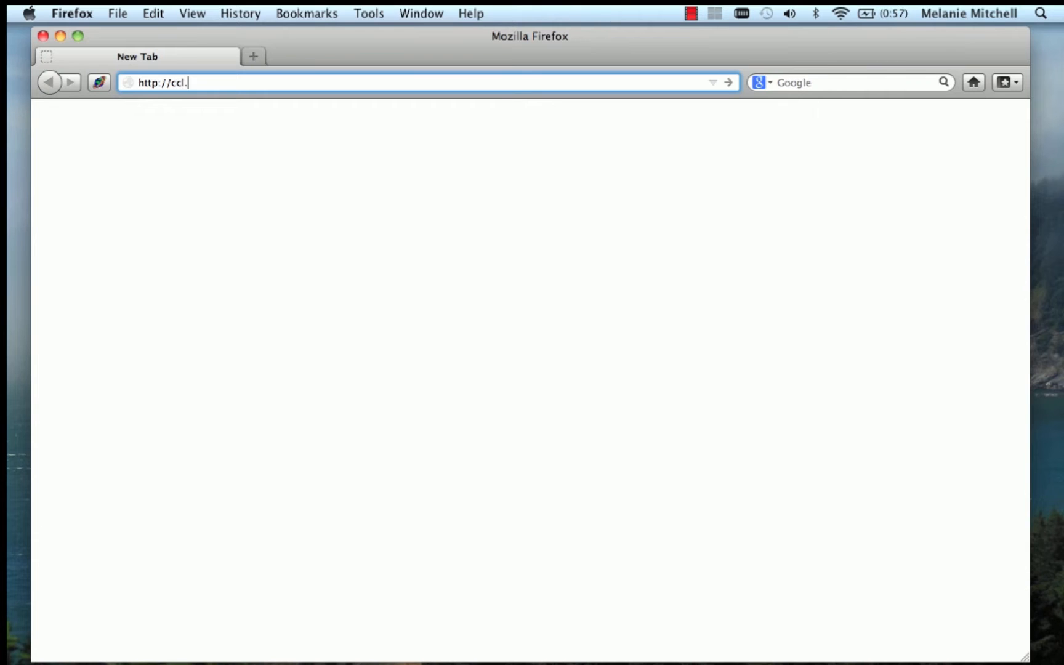
text(northwestern)
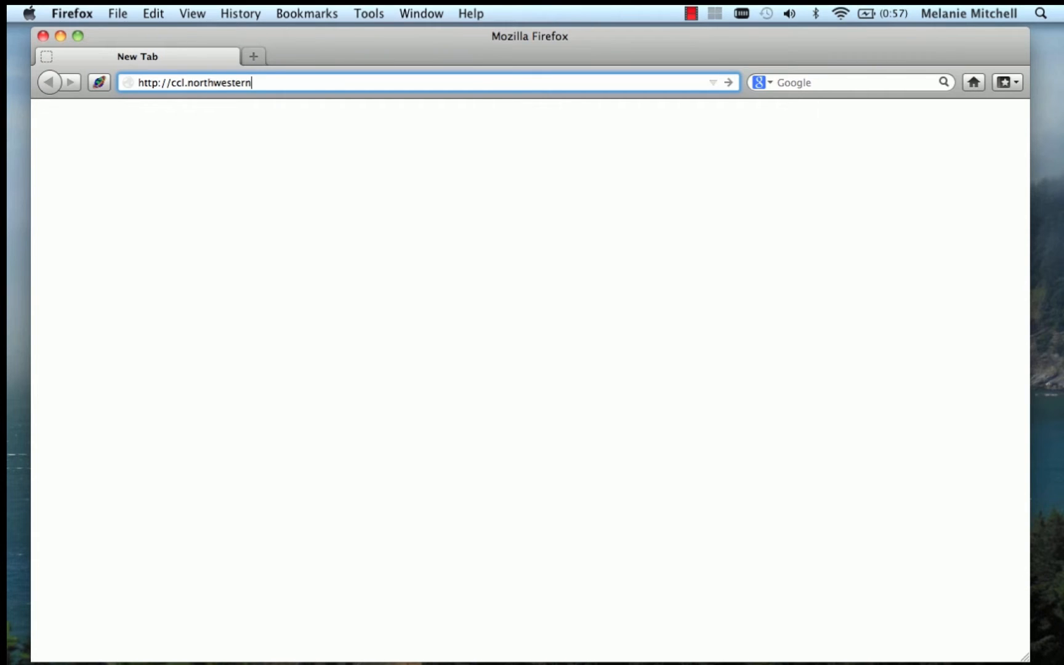
text(.edu/)
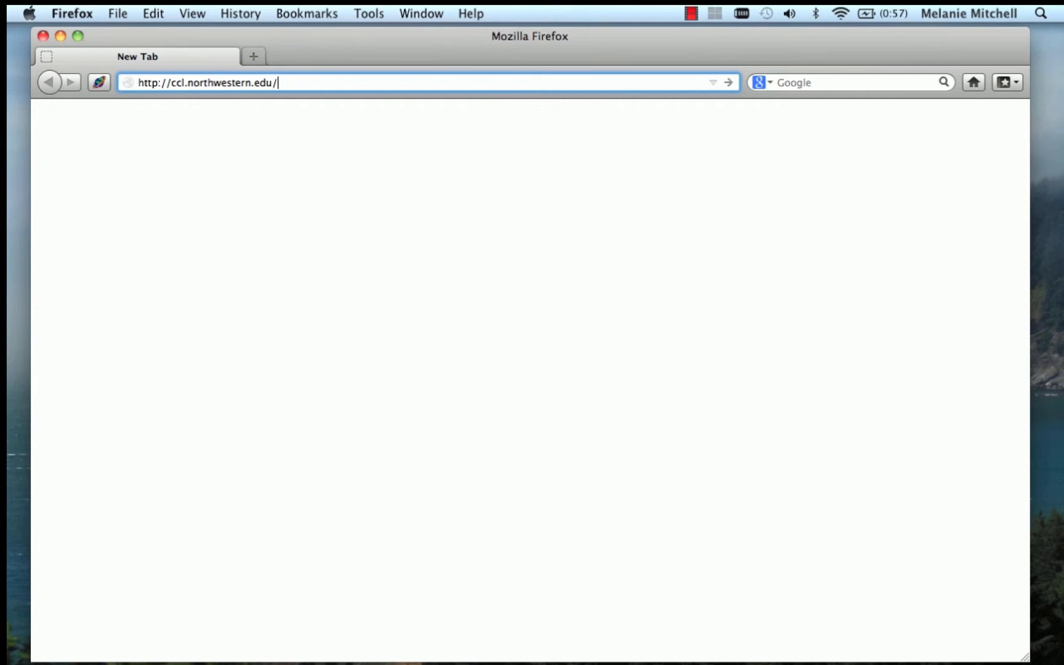
text(netlogo)
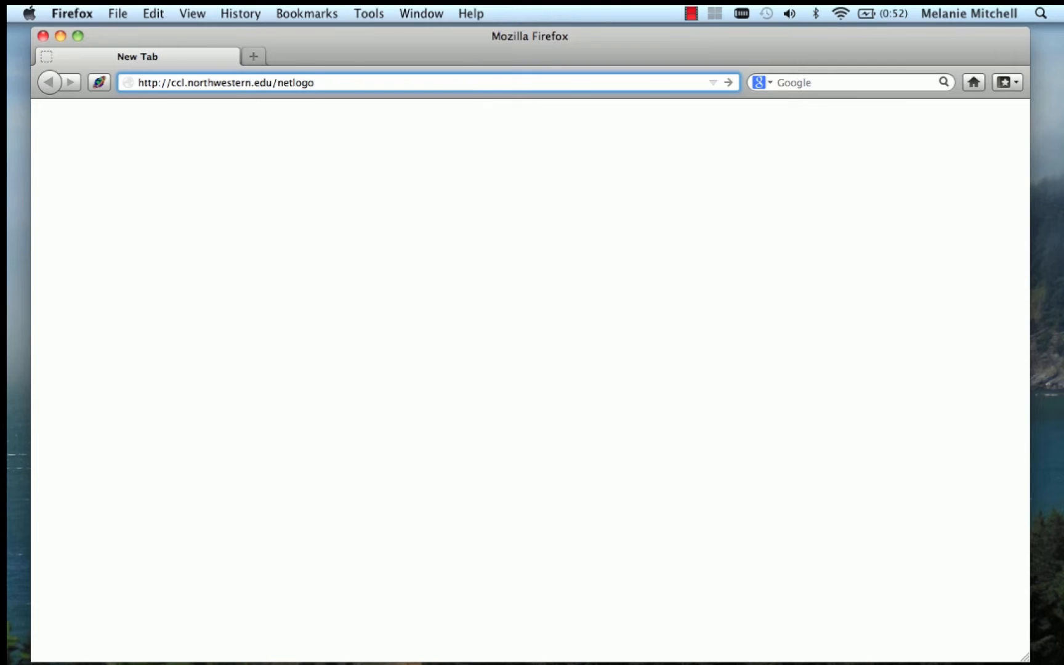
Step: Load the NetLogo site and navigate to the NetLogo 5.0.3 downloads page
key(Return)
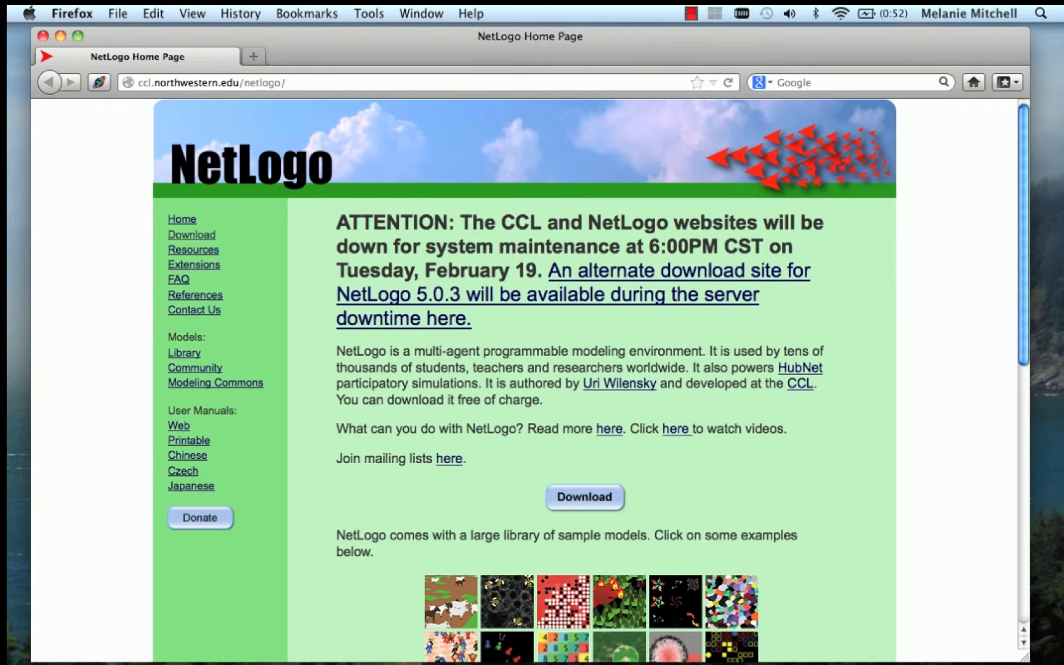
mouse_move(421, 255)
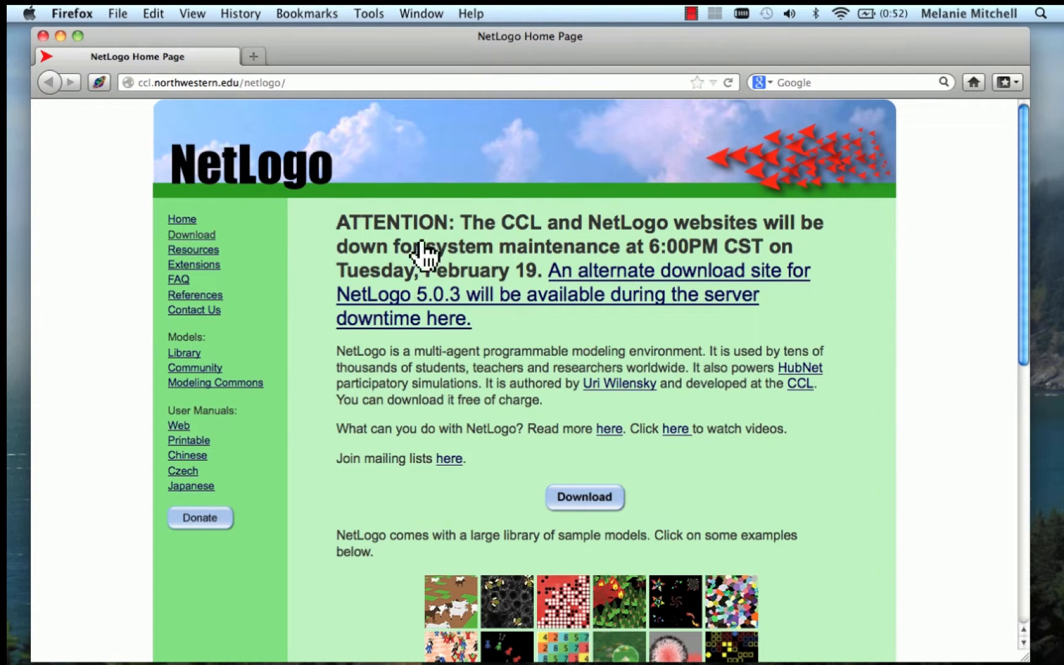
mouse_move(606, 536)
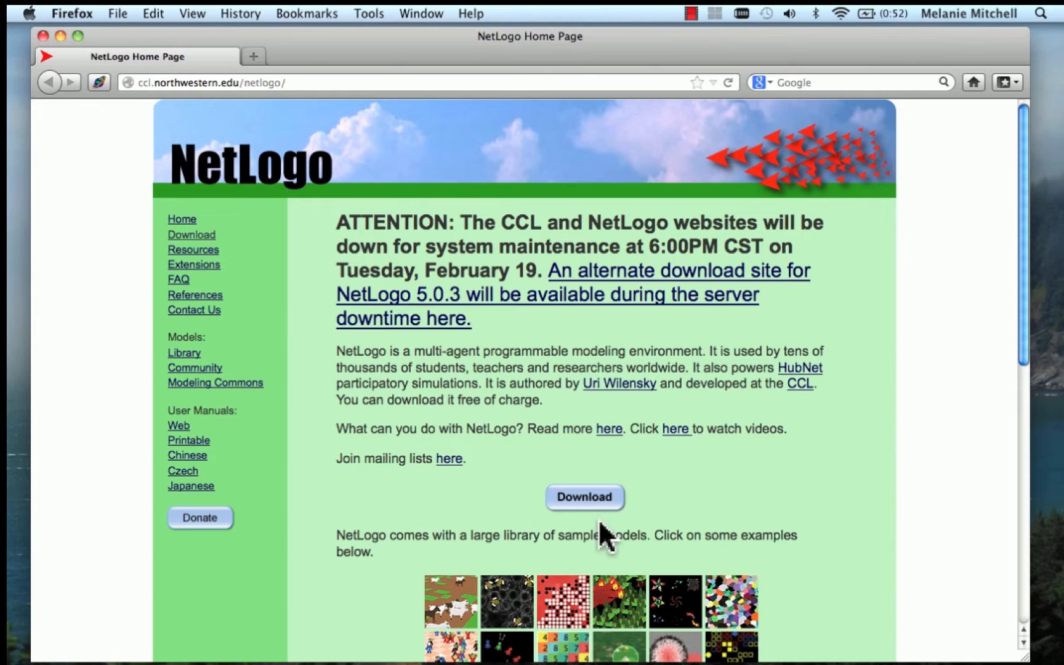
click(583, 497)
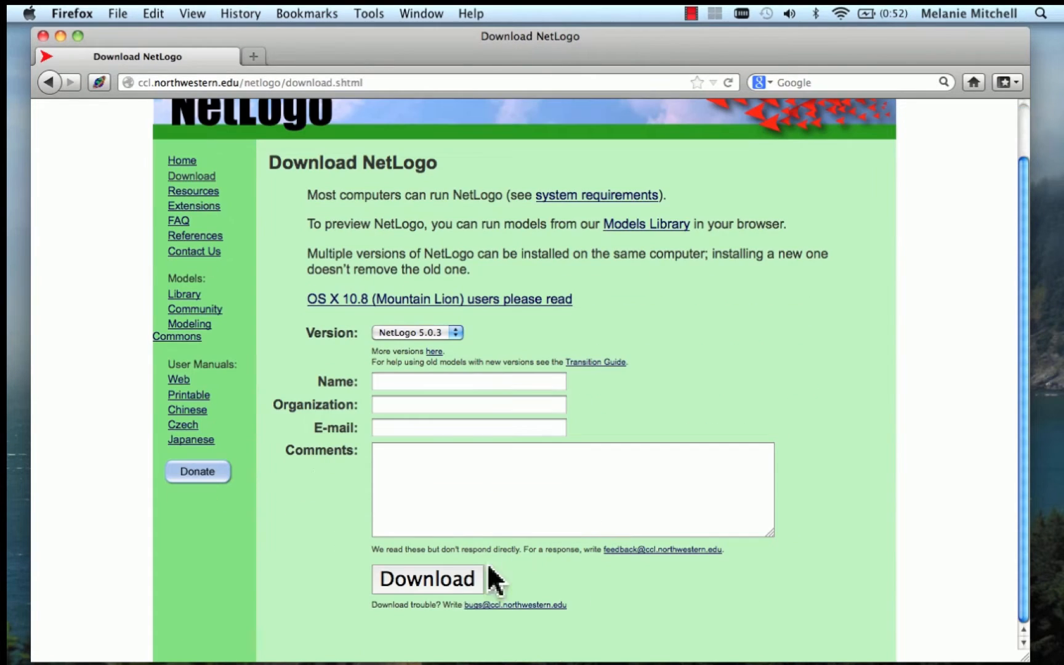
mouse_move(408, 554)
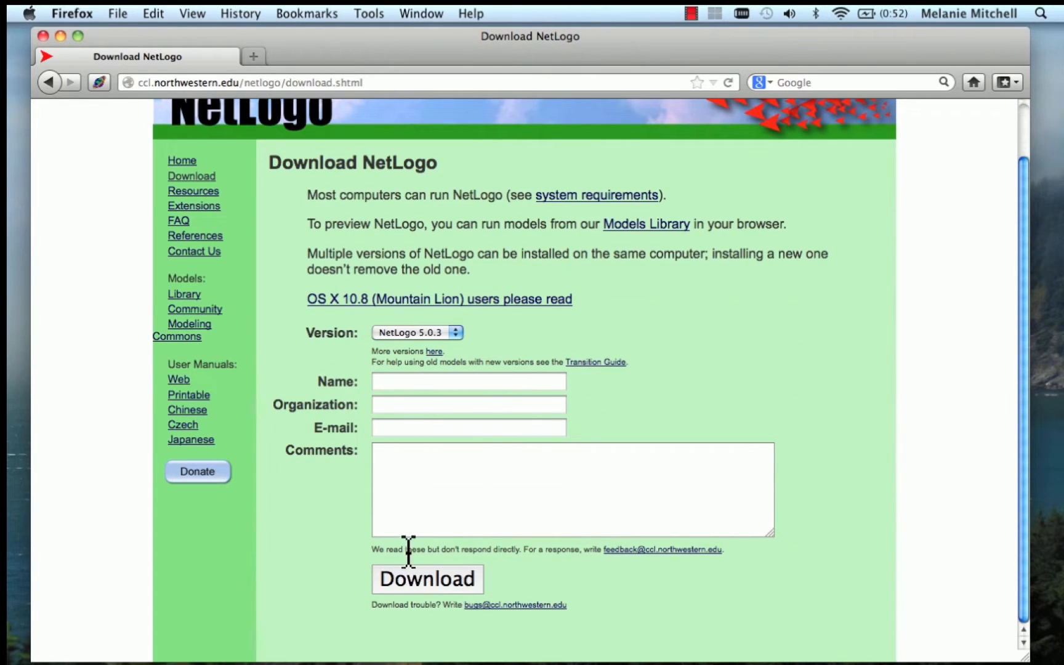
mouse_move(445, 585)
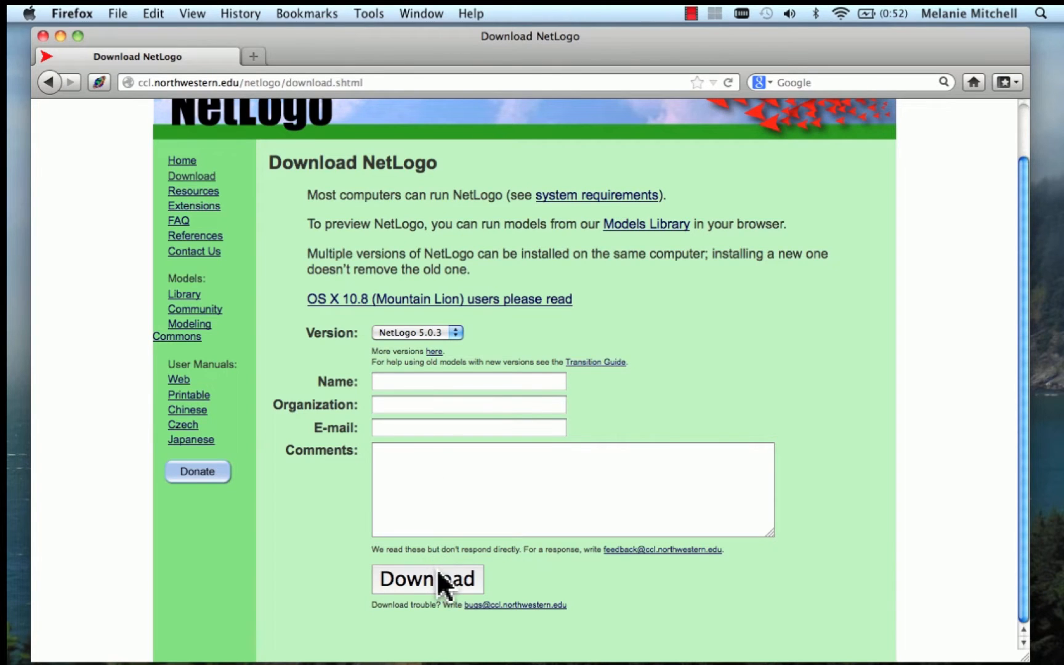
click(428, 580)
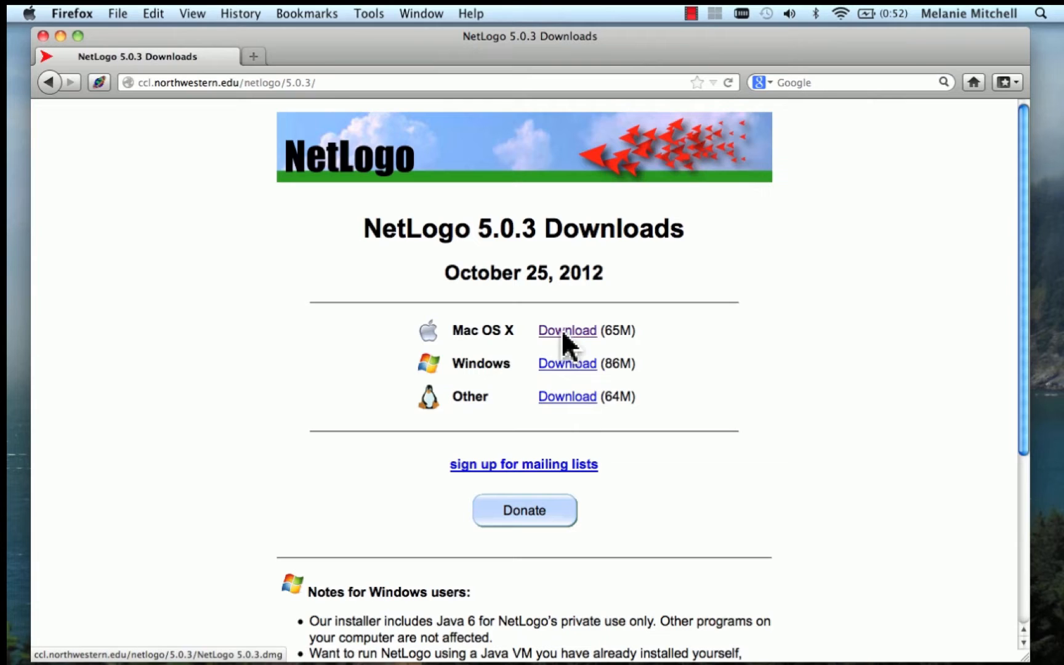
Step: Download the Mac OS X NetLogo 5.0.3.dmg to the desktop and put Firefox away
click(567, 330)
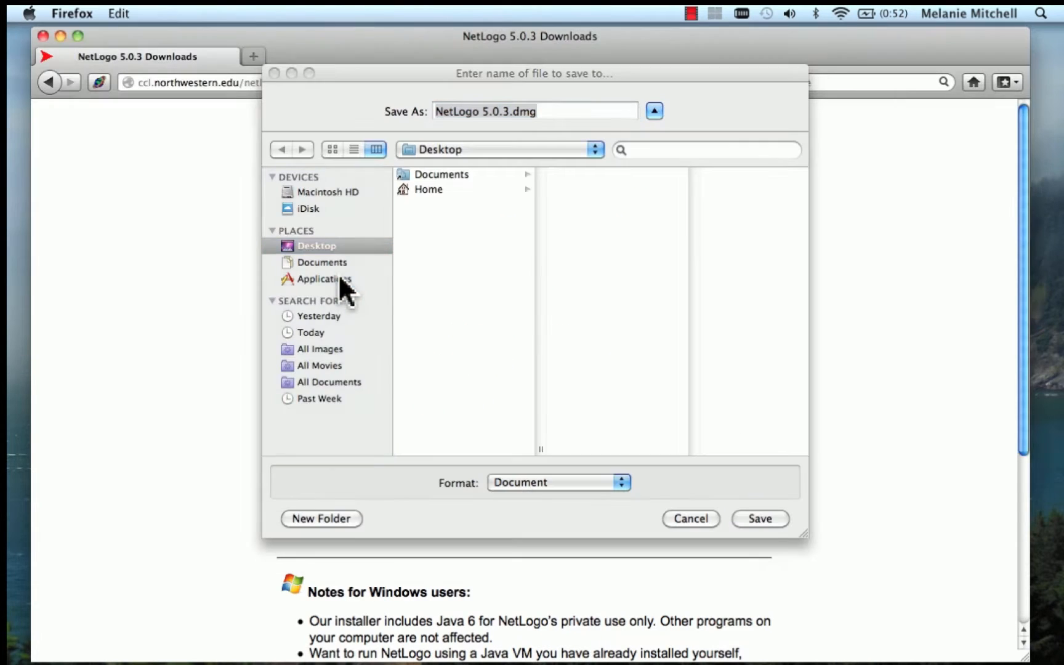
click(690, 517)
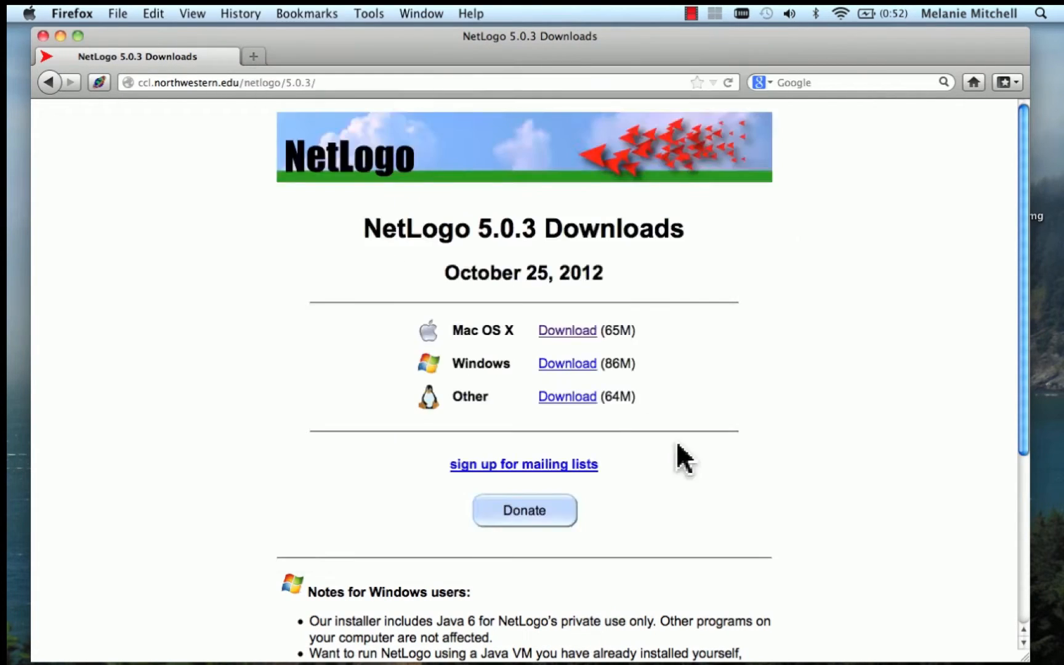
click(566, 330)
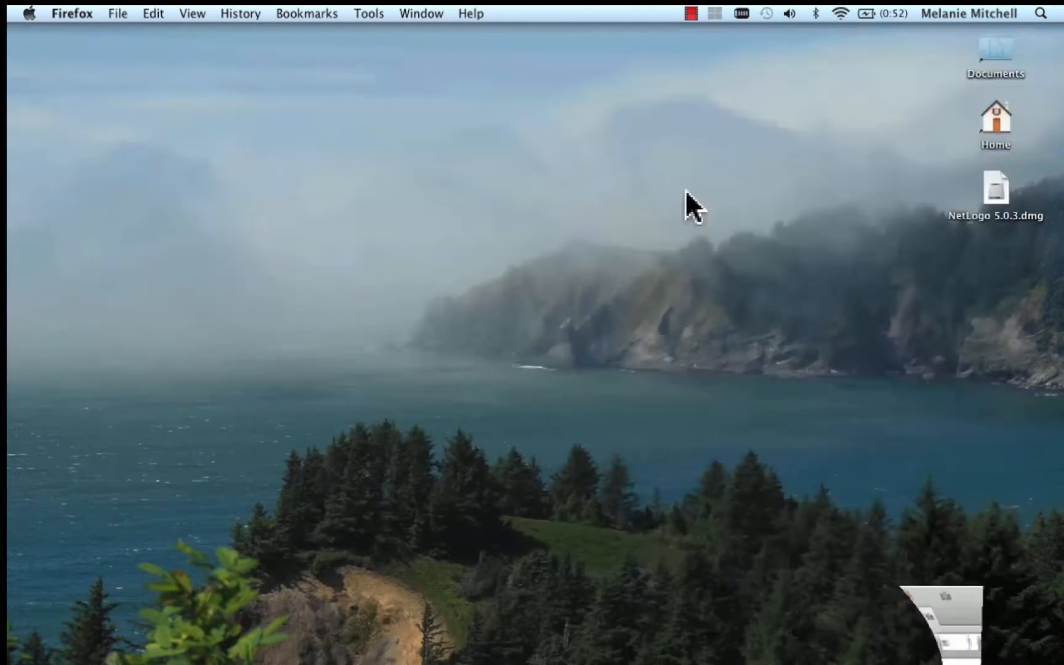
Step: Mount NetLogo 5.0.3.dmg, place the NetLogo 5.0.3 folder on the desktop, and close the image window
double_click(995, 185)
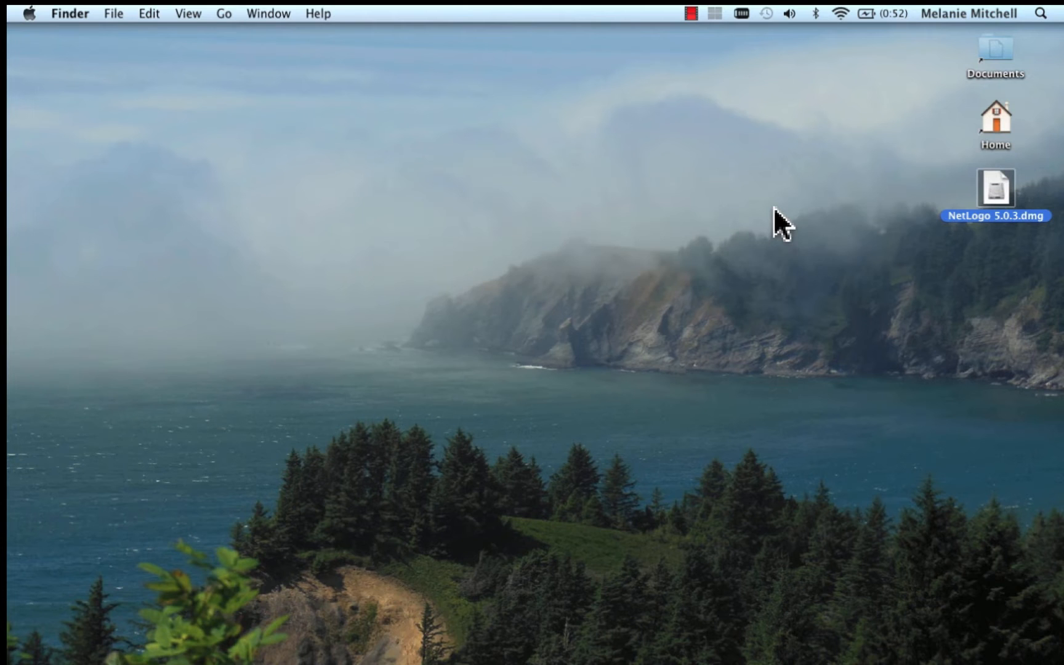
double_click(995, 189)
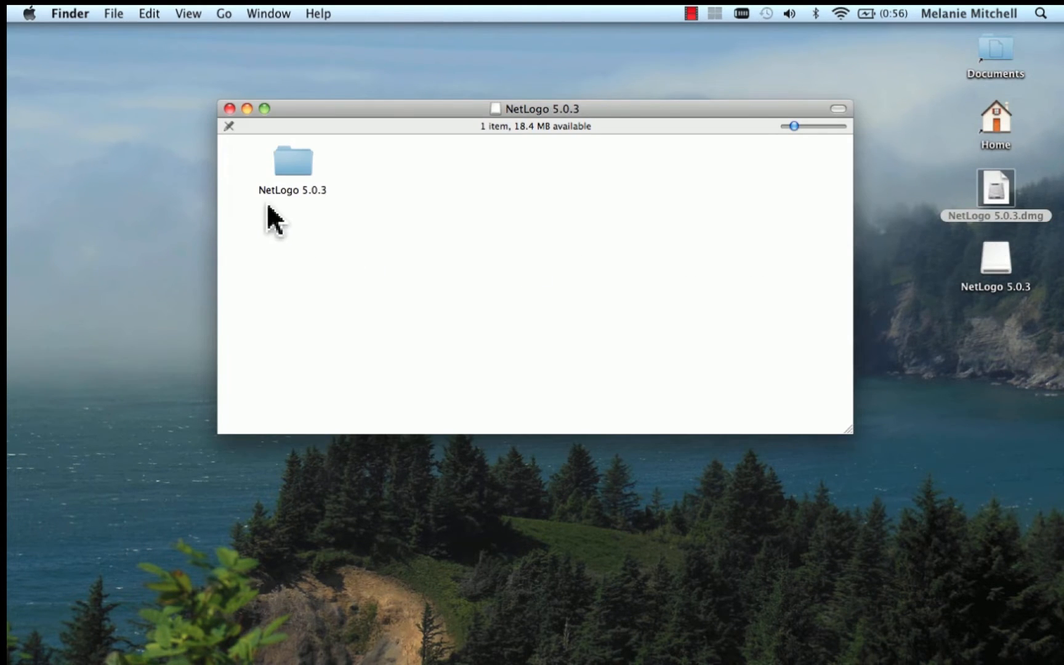
mouse_move(310, 214)
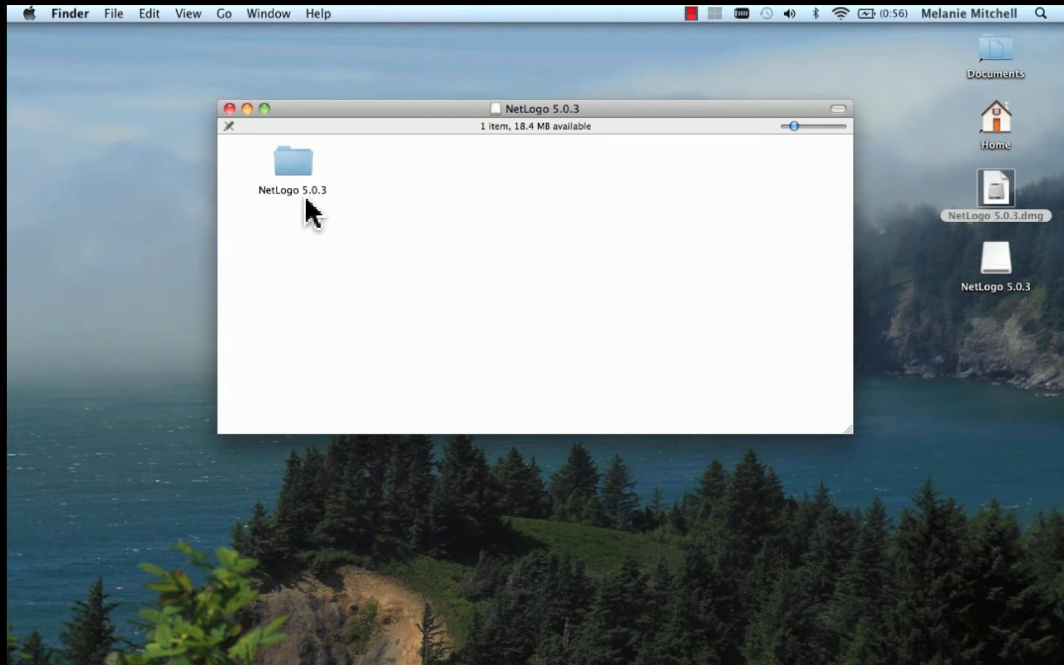
mouse_move(325, 210)
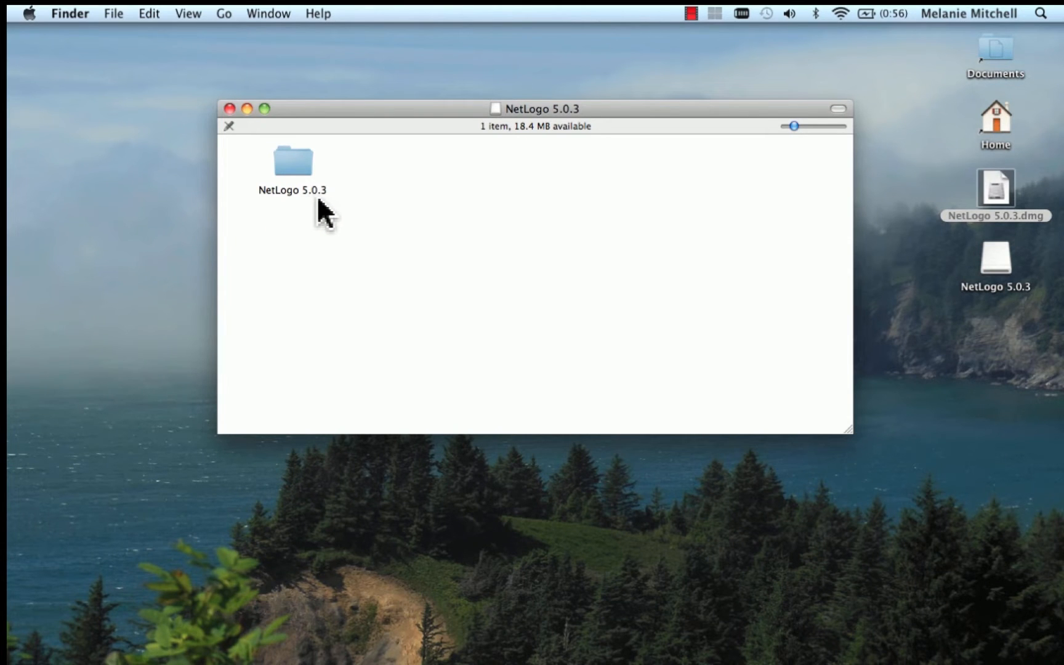
mouse_move(377, 248)
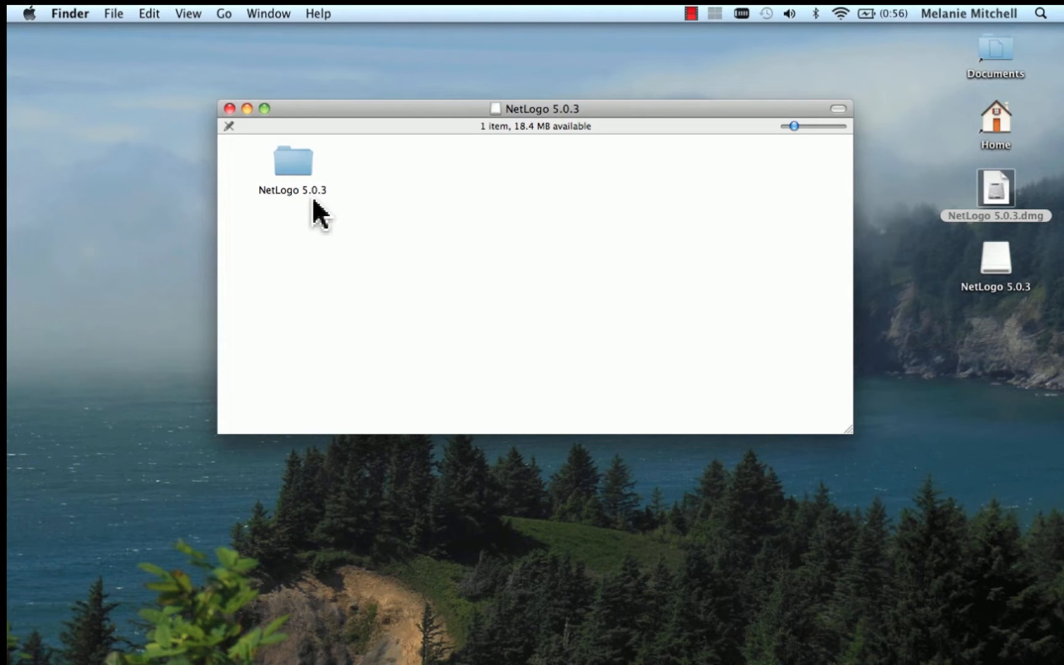
mouse_move(845, 234)
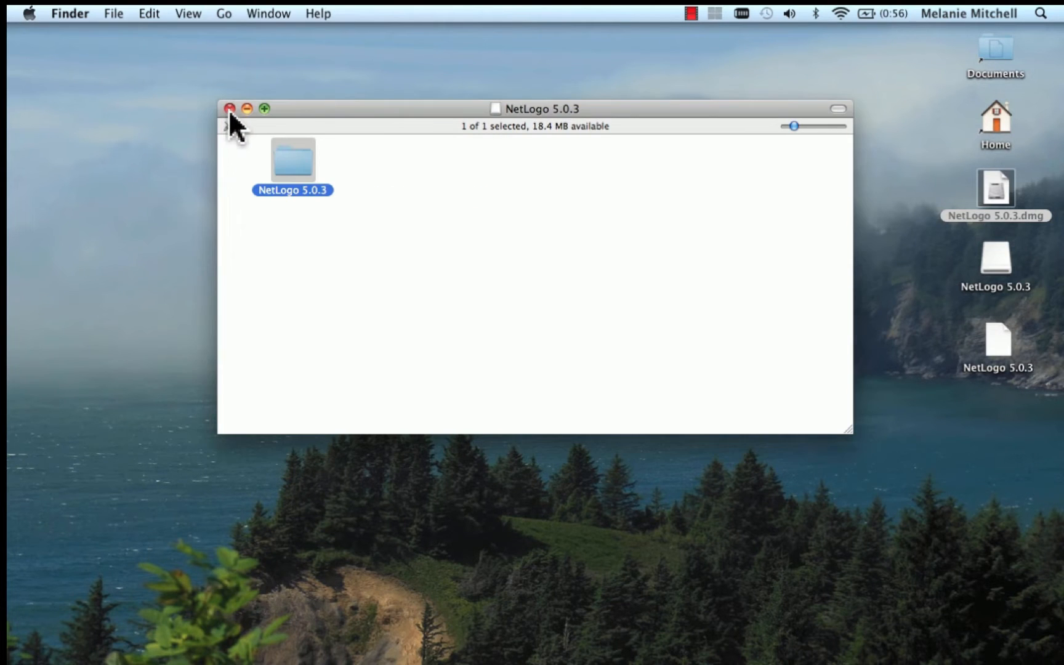
click(231, 108)
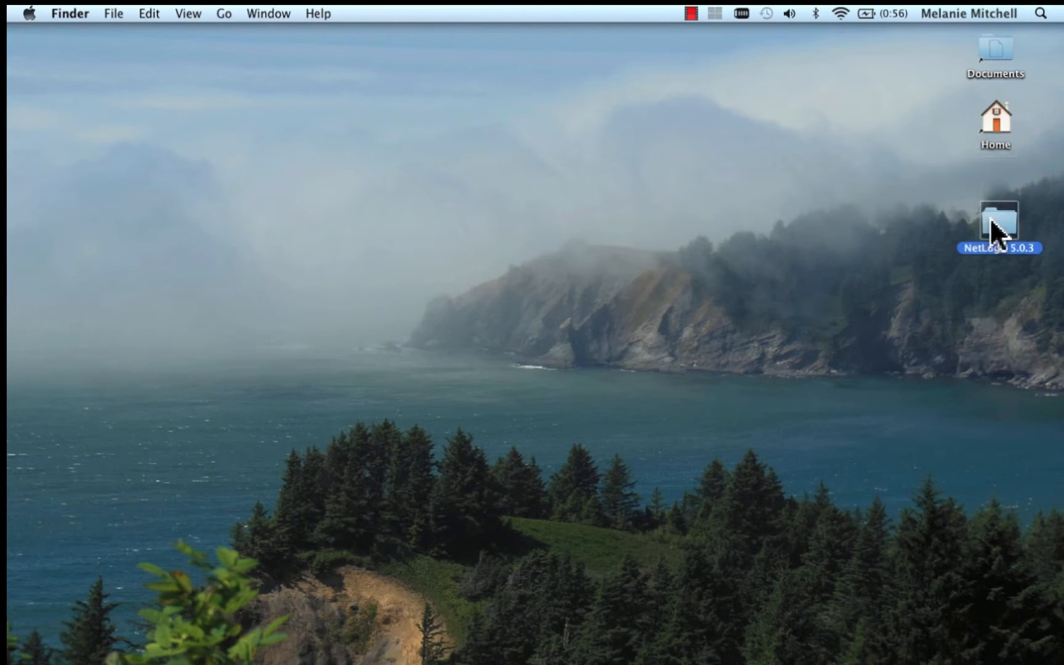
Step: Launch the NetLogo 5.0.3 application from the desktop NetLogo 5.0.3 folder
double_click(998, 225)
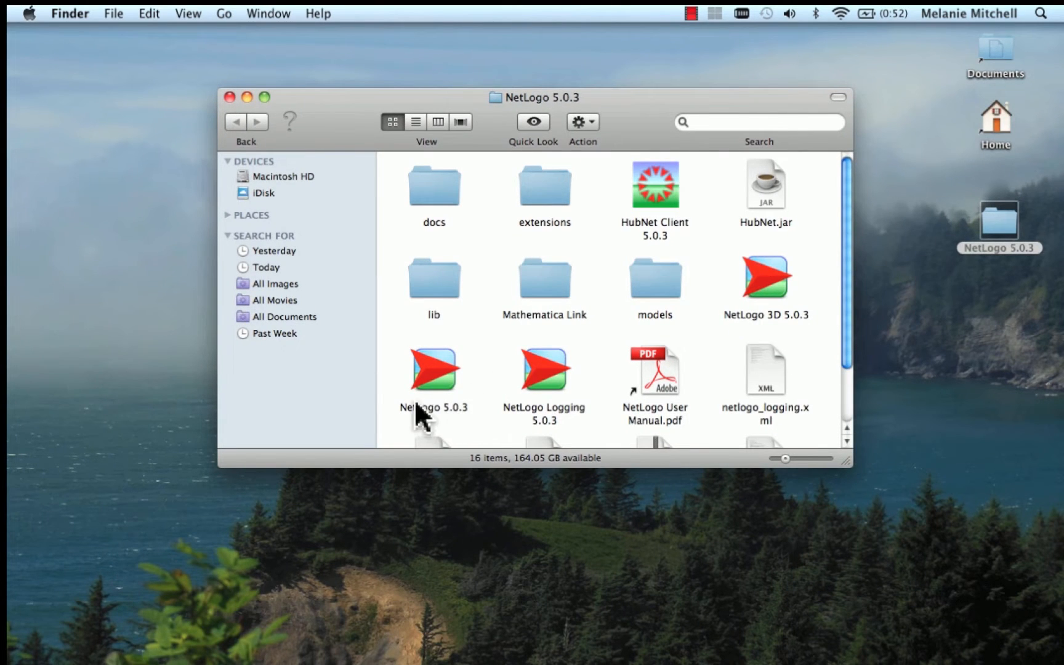
mouse_move(502, 418)
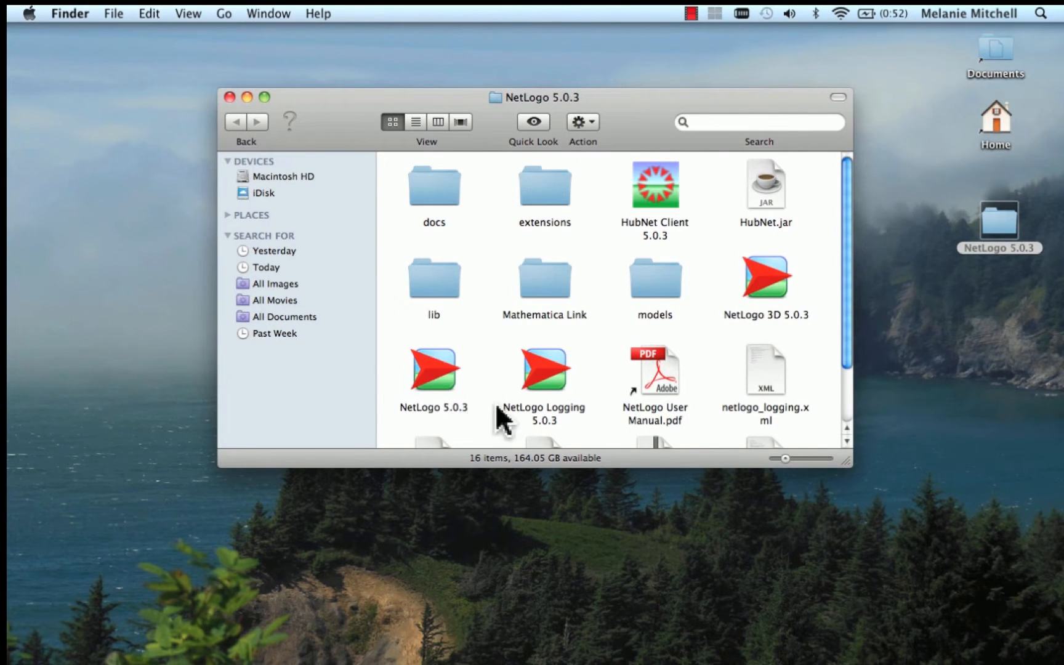
mouse_move(482, 424)
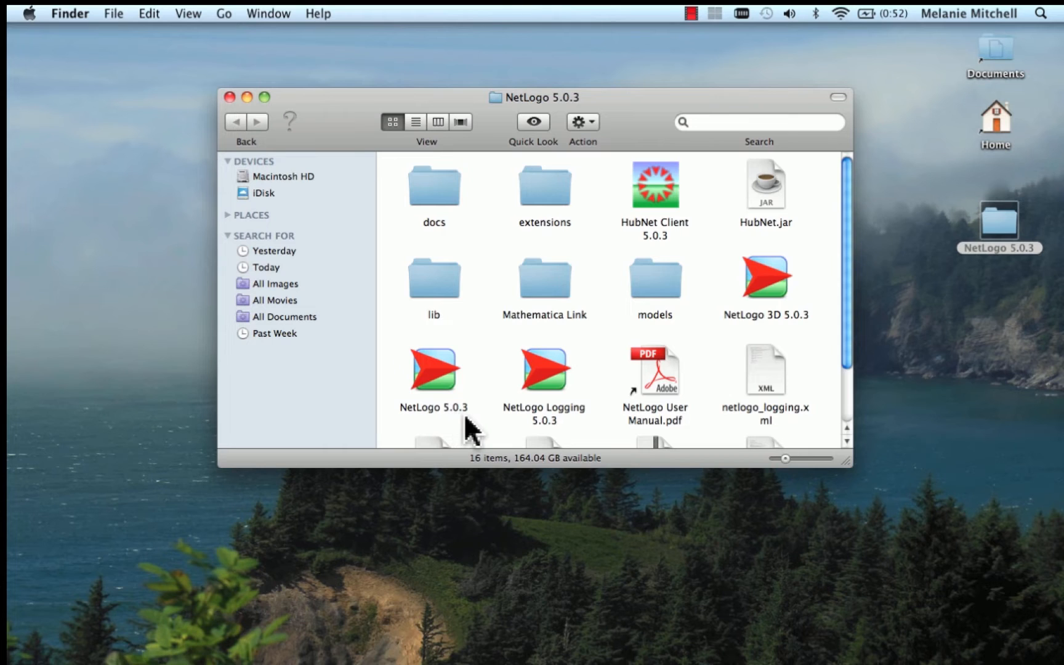
mouse_move(788, 341)
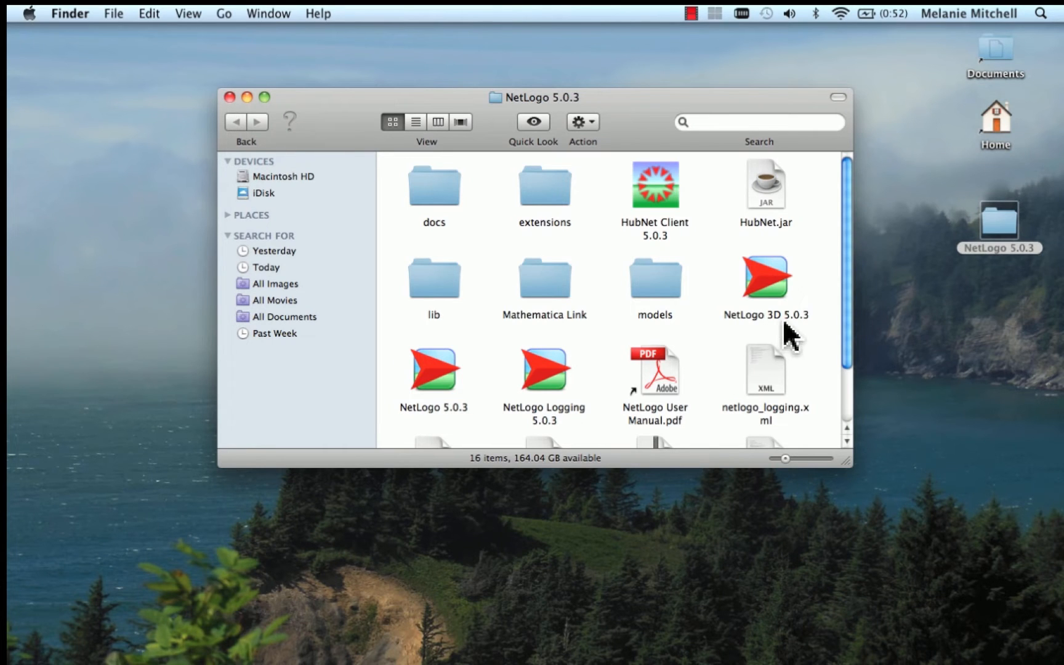
mouse_move(778, 342)
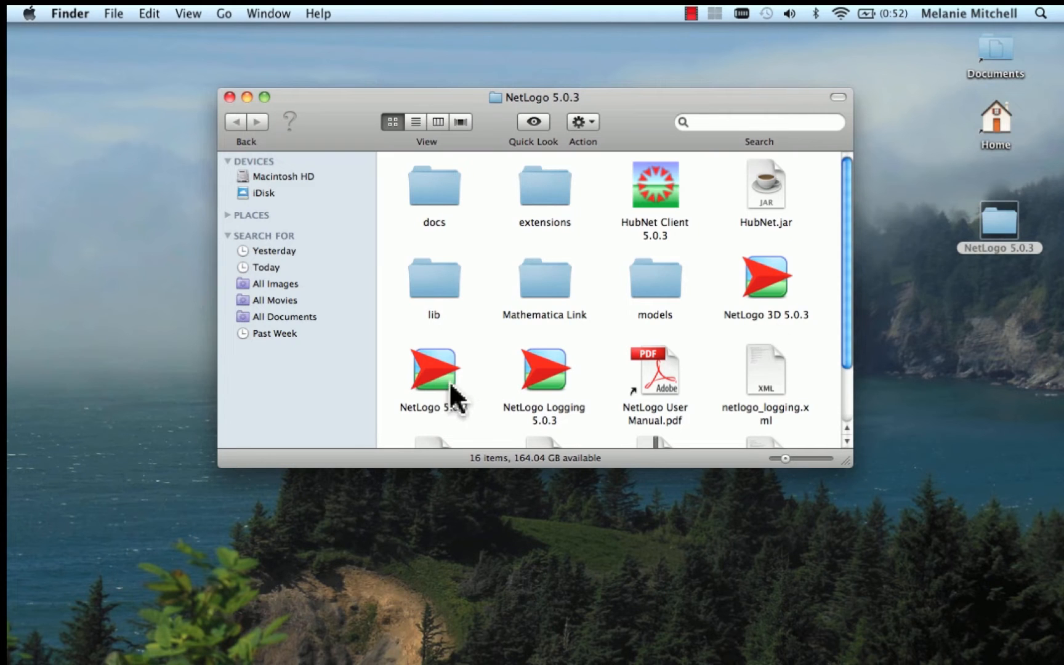
click(433, 373)
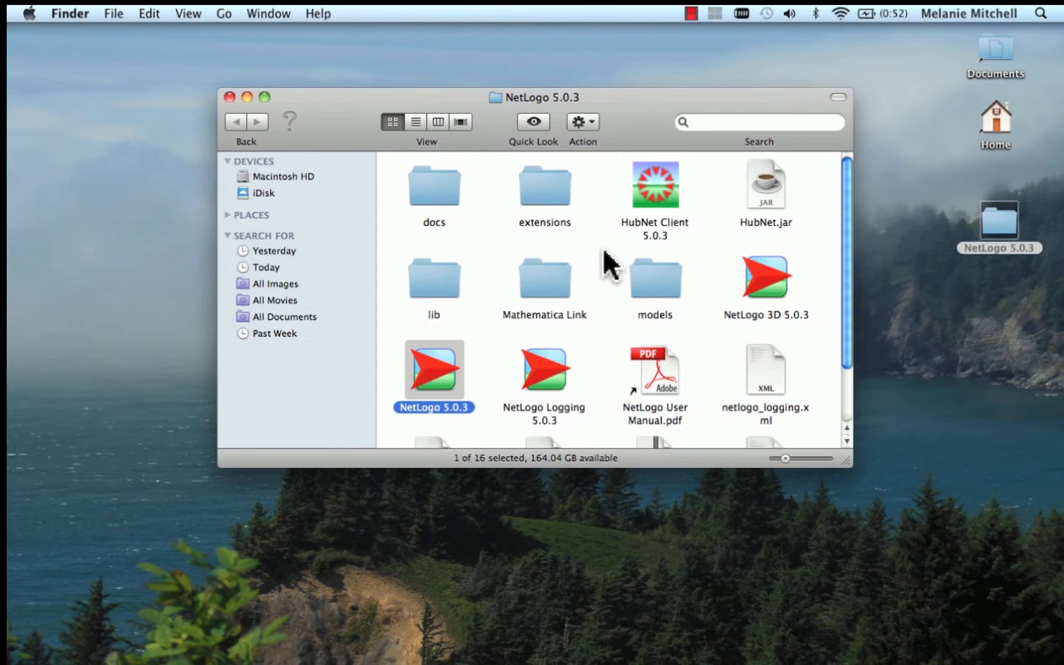
double_click(433, 371)
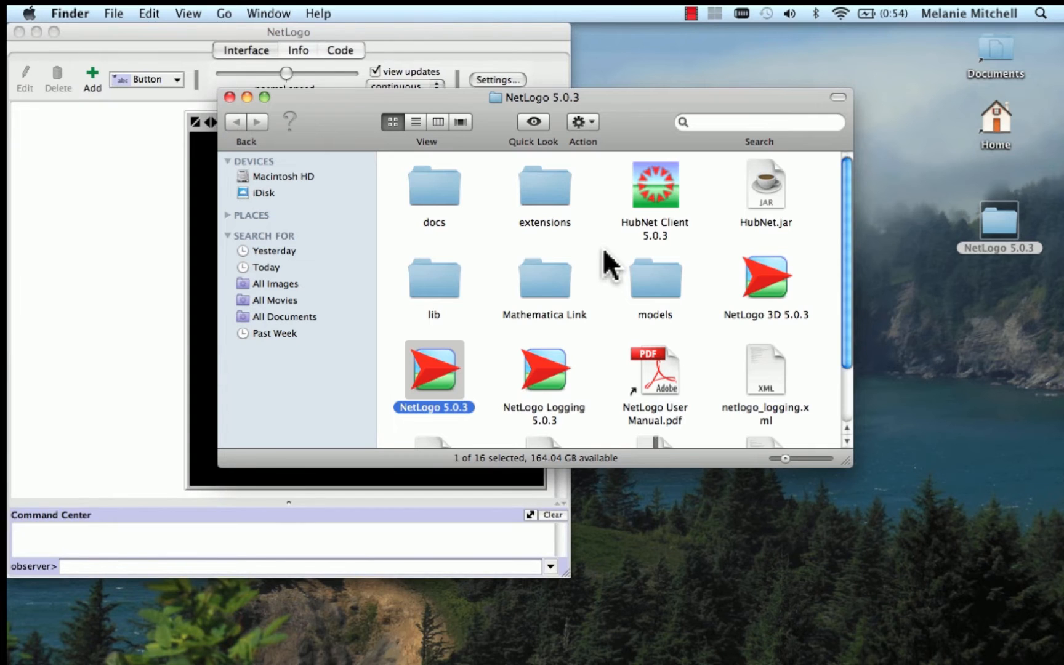
Step: Bring NetLogo to the front and show its File menu
click(229, 97)
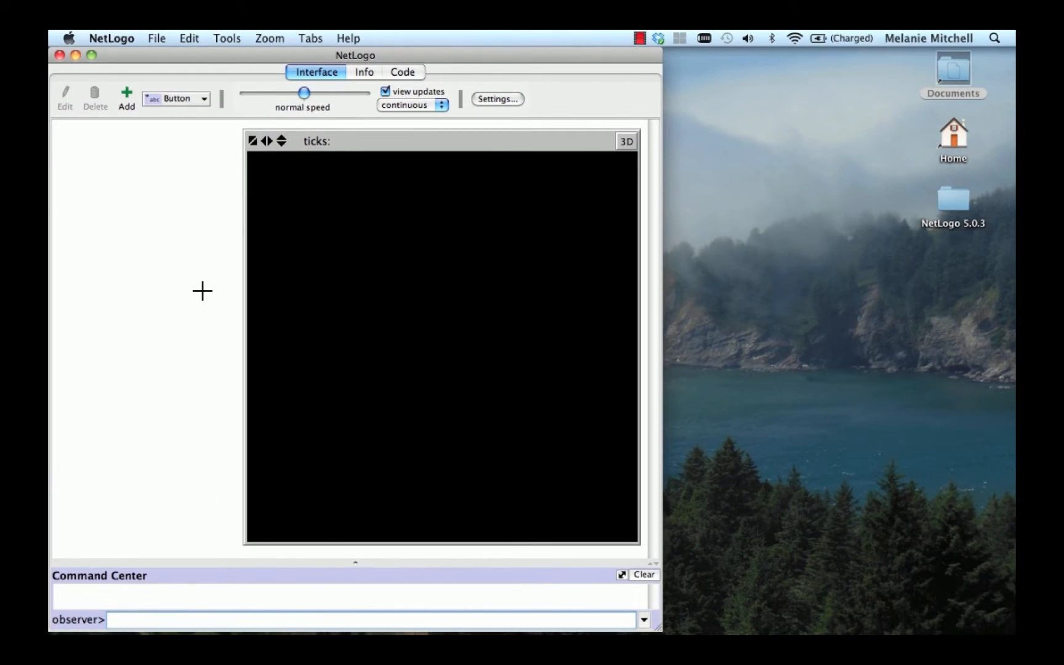
mouse_move(169, 242)
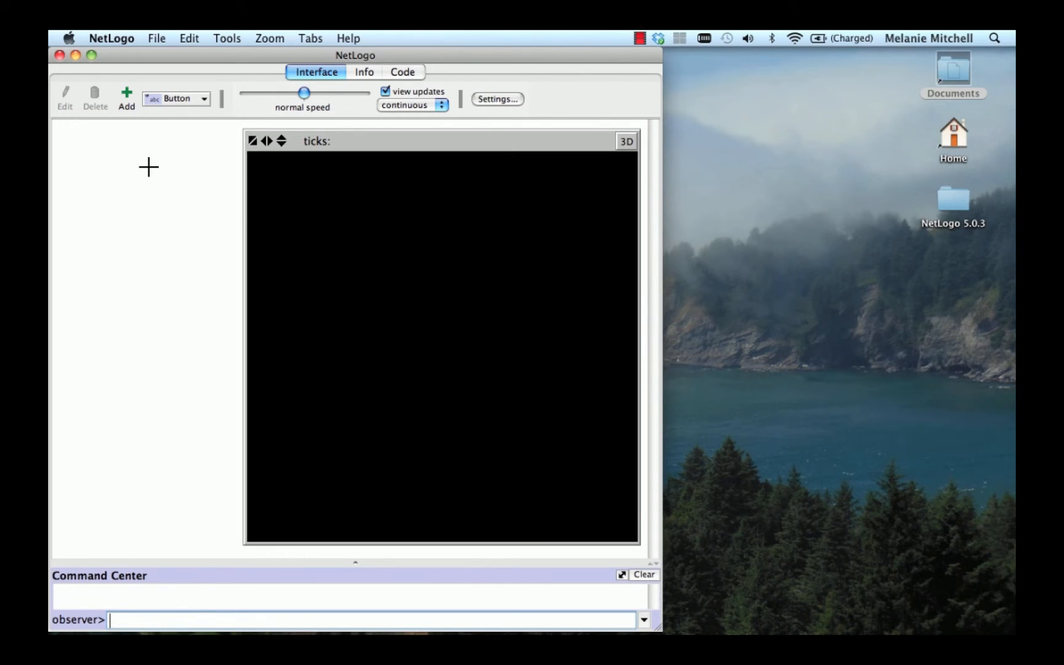
mouse_move(157, 165)
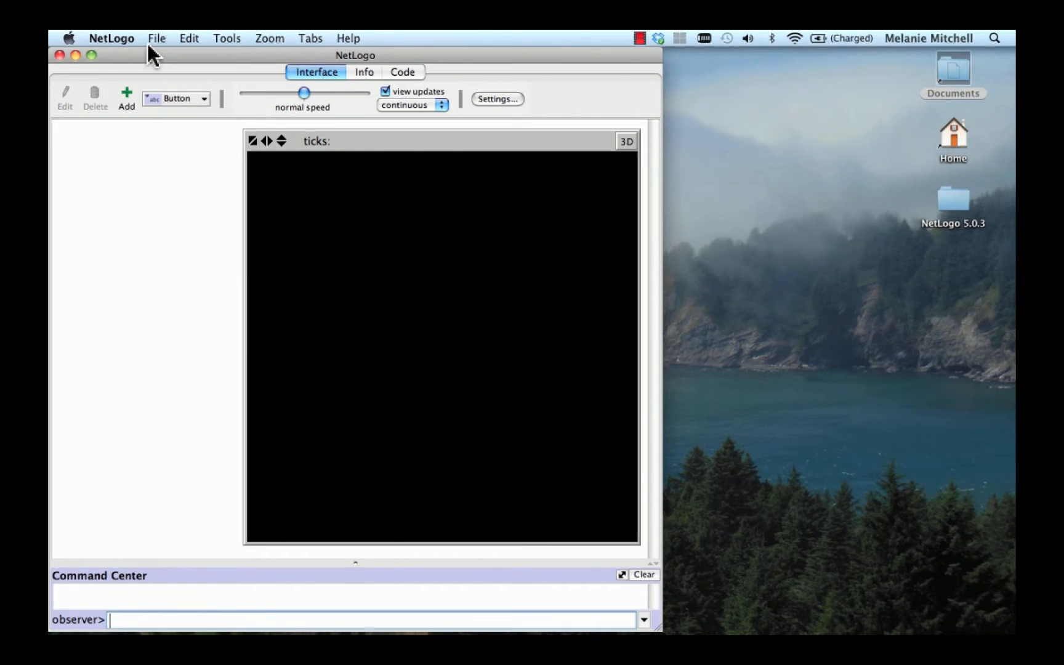
click(157, 38)
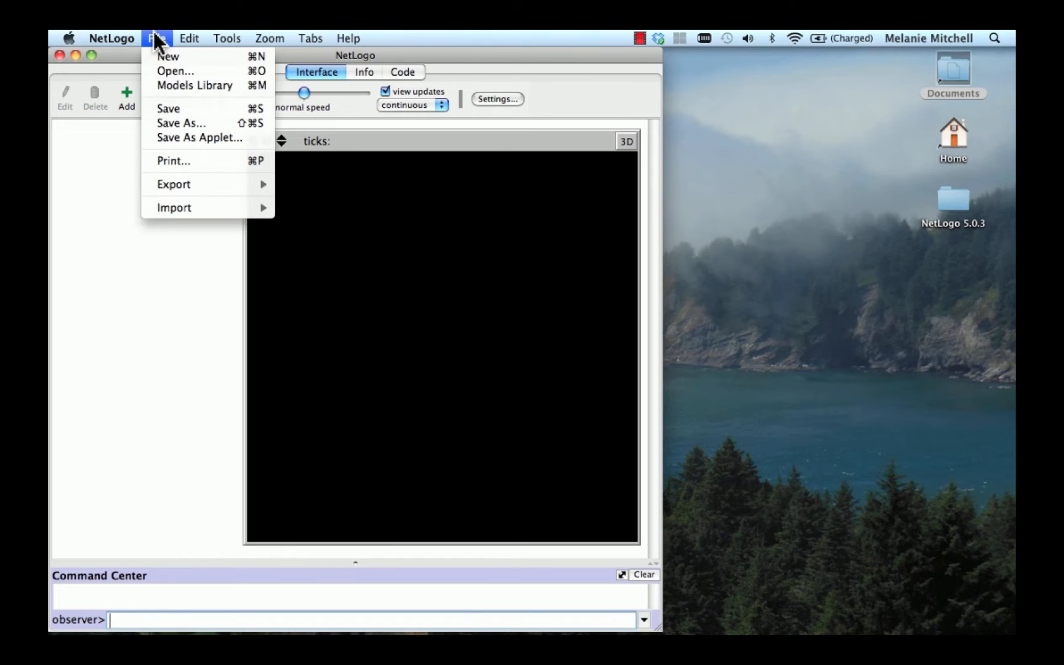
mouse_move(196, 85)
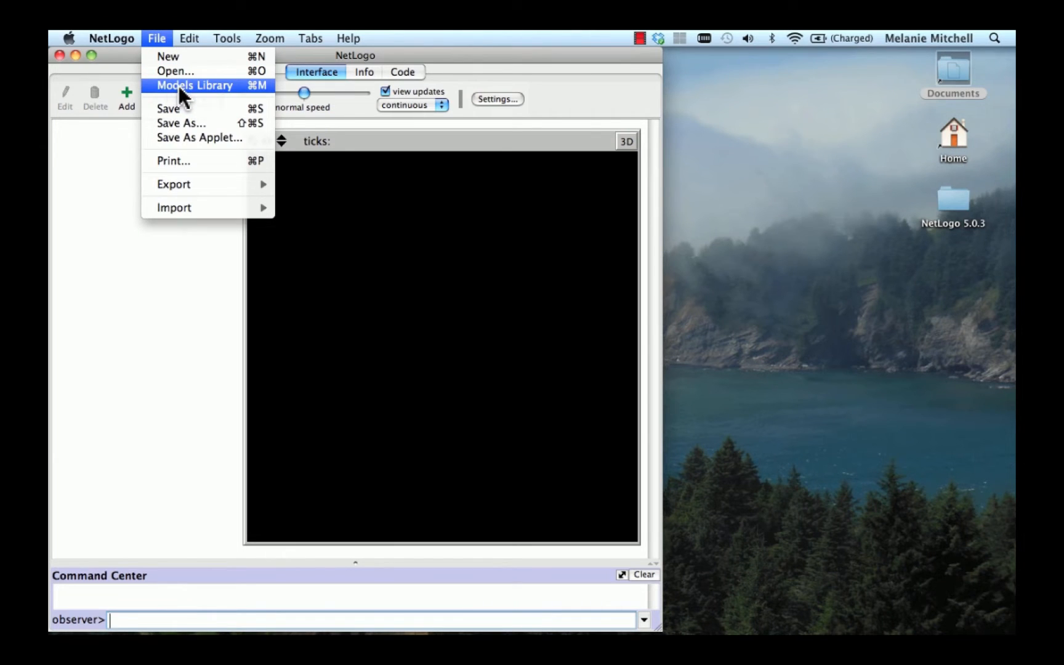
Step: Load the Ants model from Models Library > Sample Models > Biology
click(195, 85)
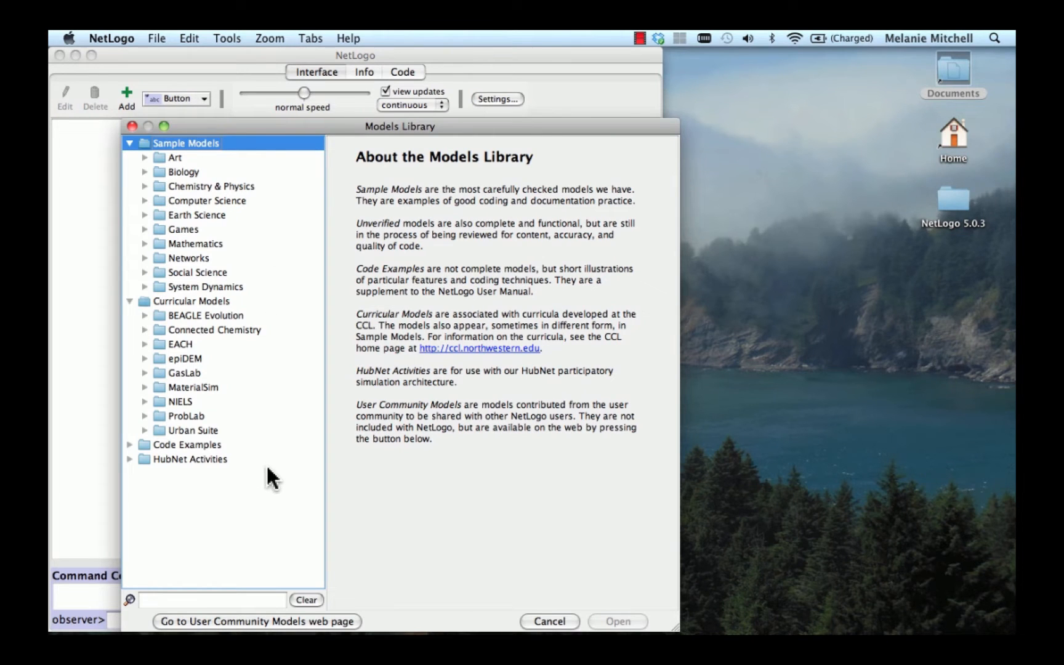
mouse_move(292, 192)
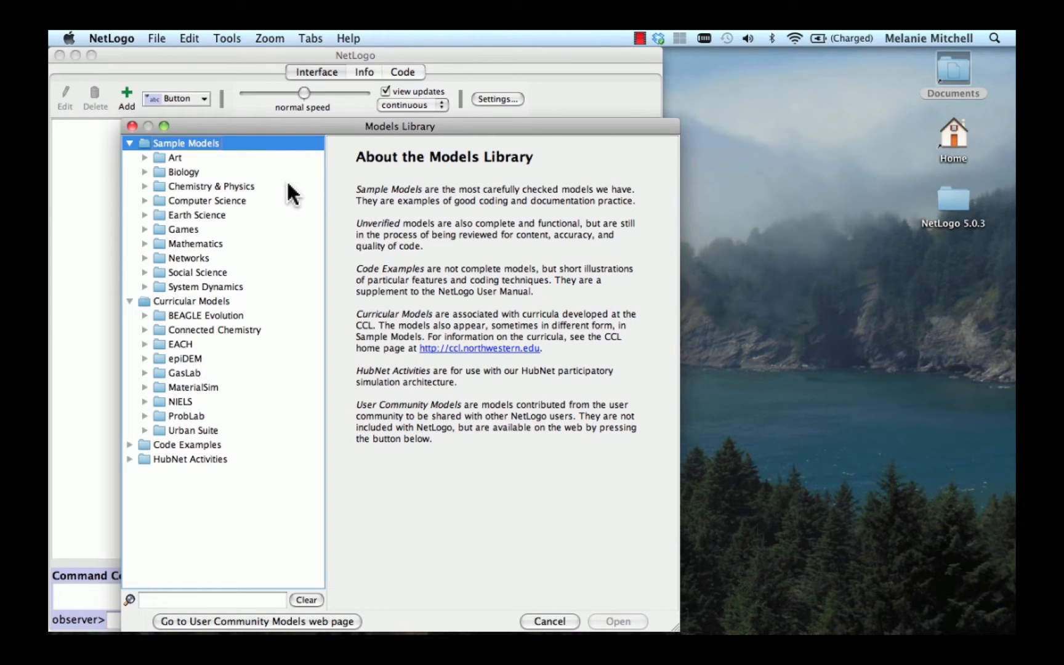
click(145, 171)
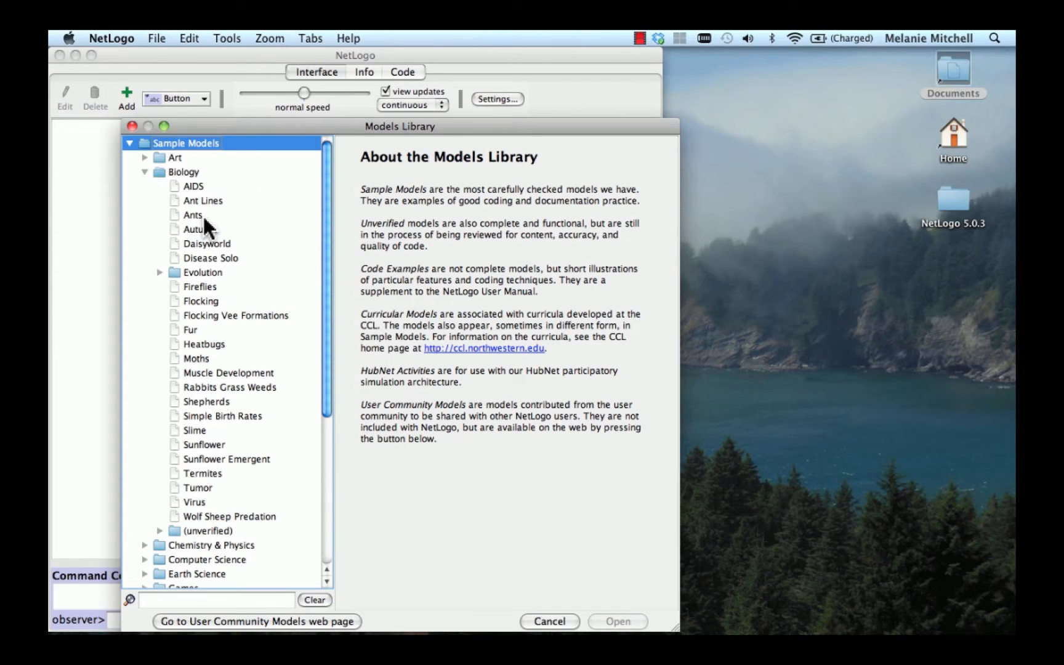
click(192, 214)
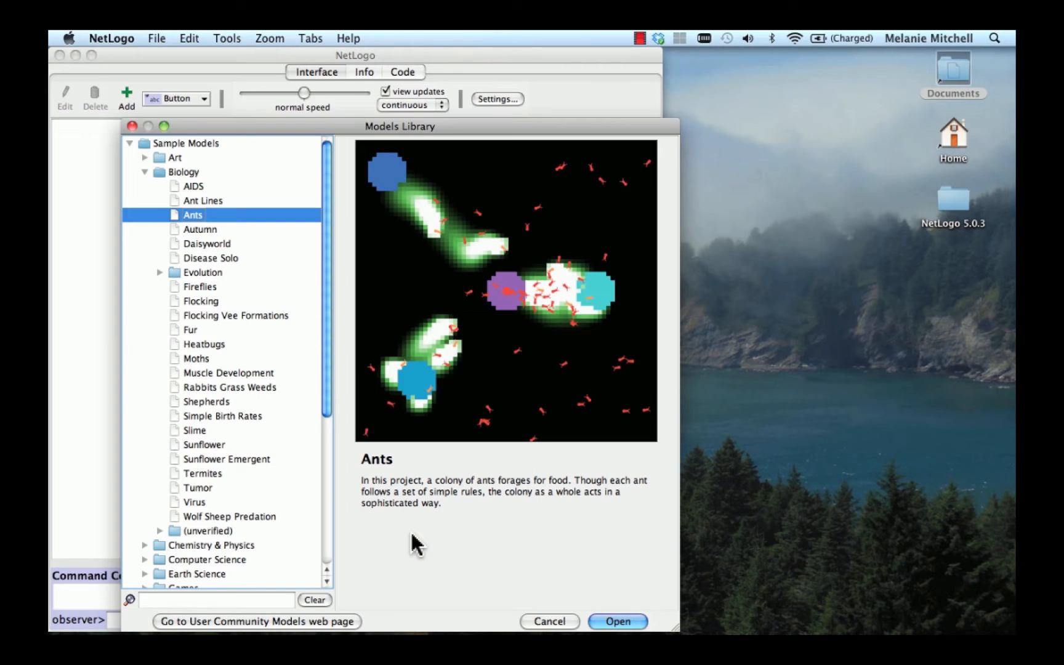
click(616, 621)
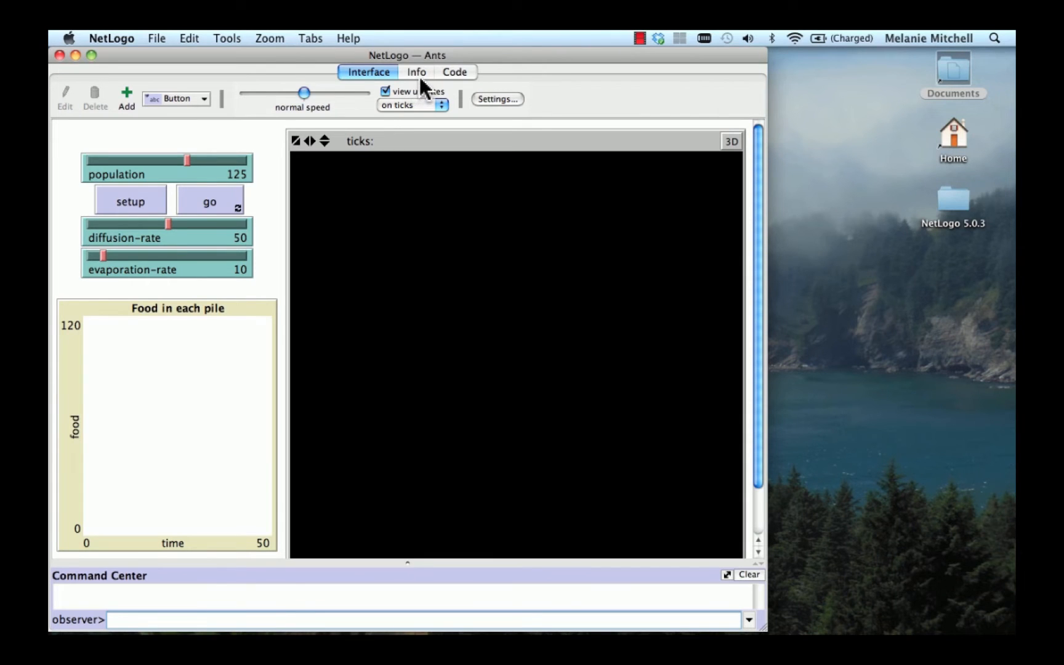
Step: Read the Ants model's Info documentation down to Extending the Model and NetLogo Features
click(417, 72)
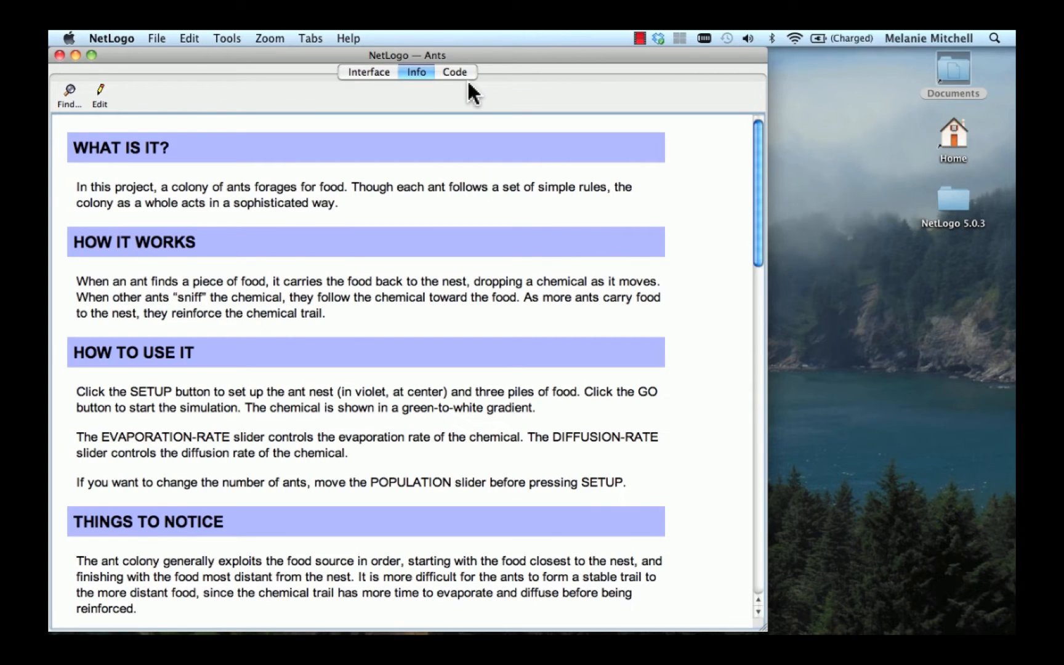
mouse_move(428, 139)
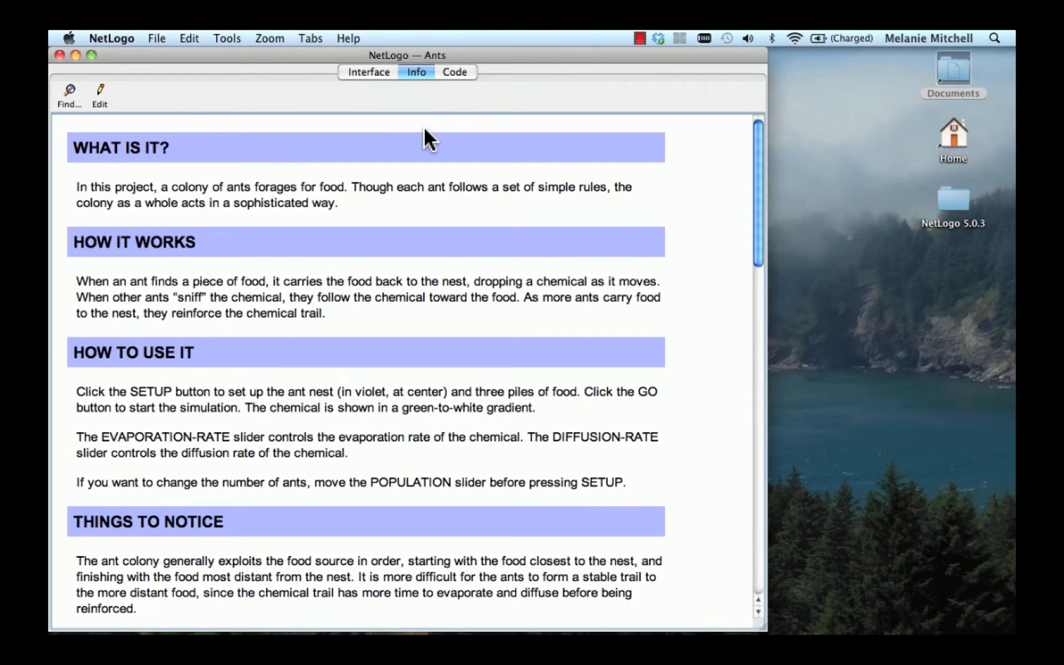
mouse_move(727, 162)
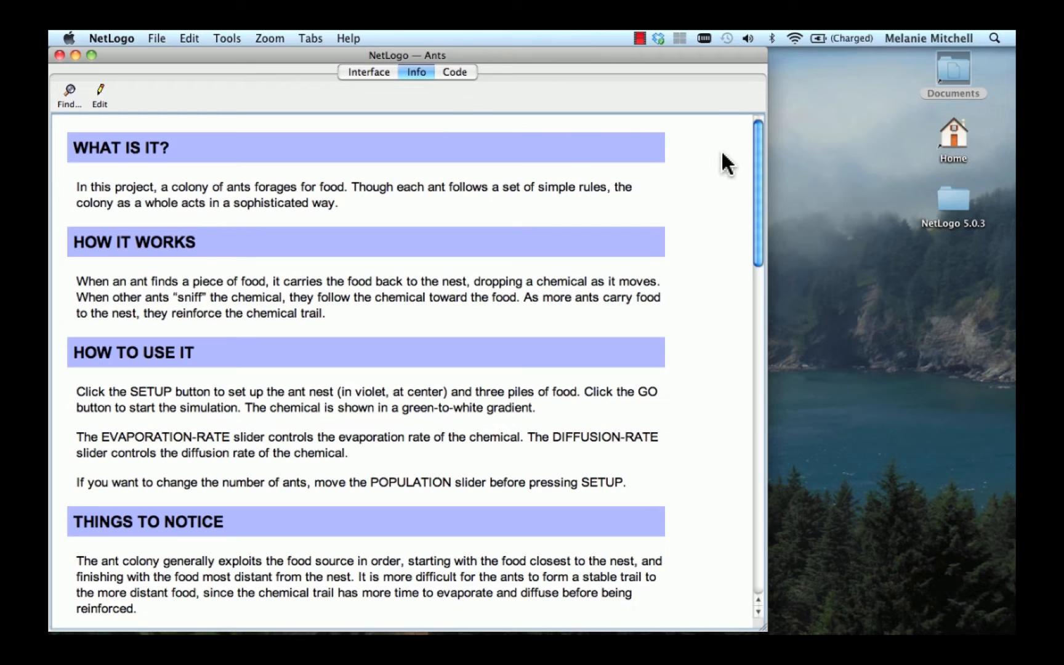
mouse_move(660, 190)
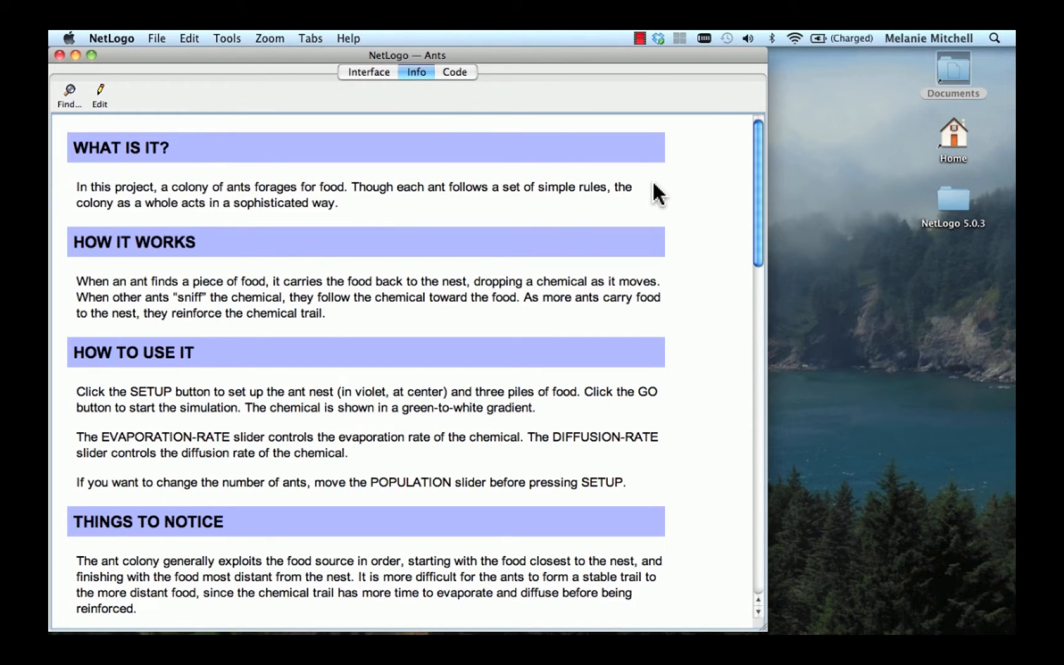
mouse_move(484, 508)
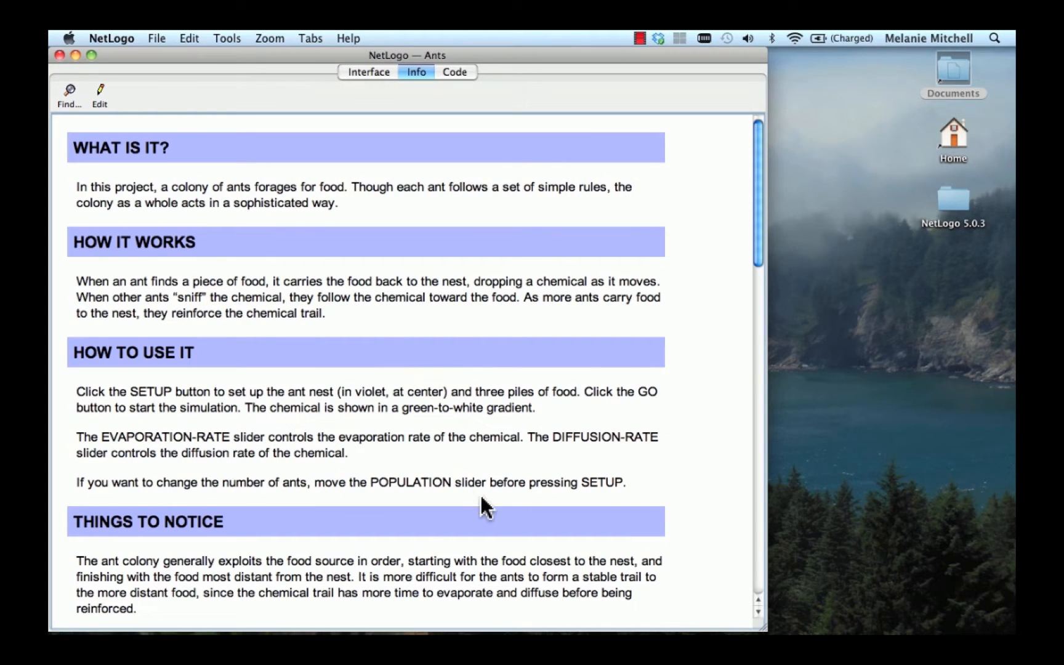
scroll(down, 3)
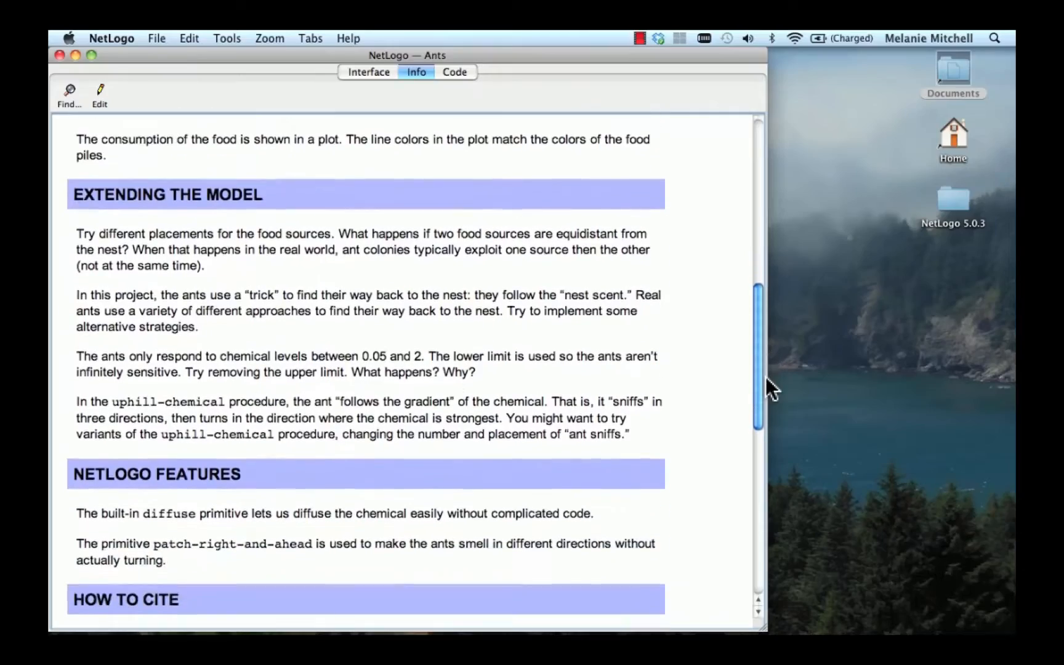
scroll(down, 3)
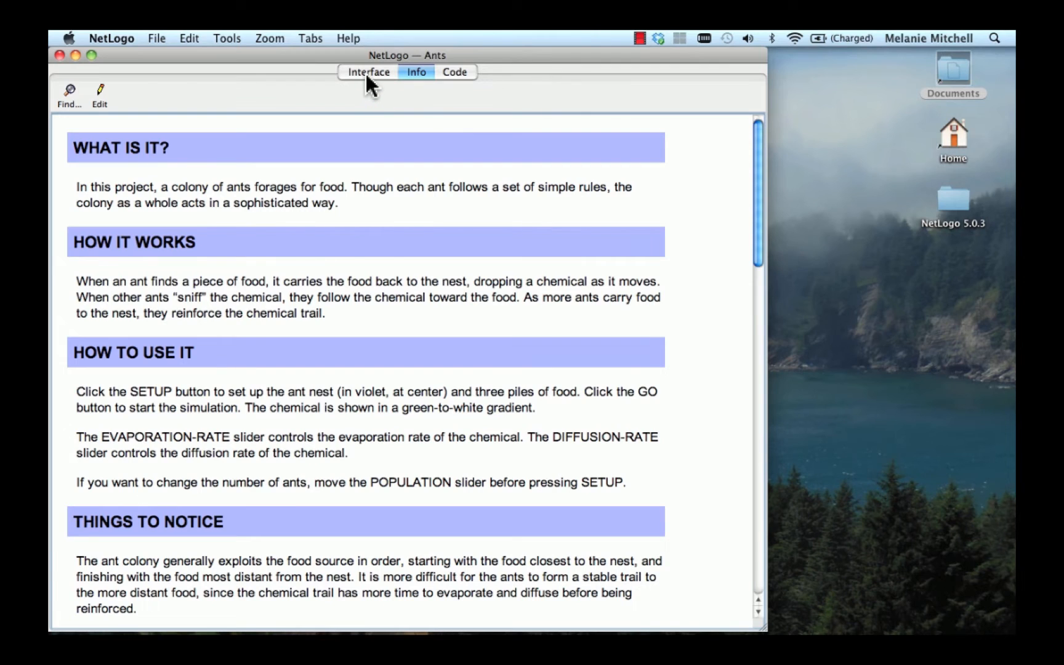
Step: Return to the Ants model's Interface view
click(340, 72)
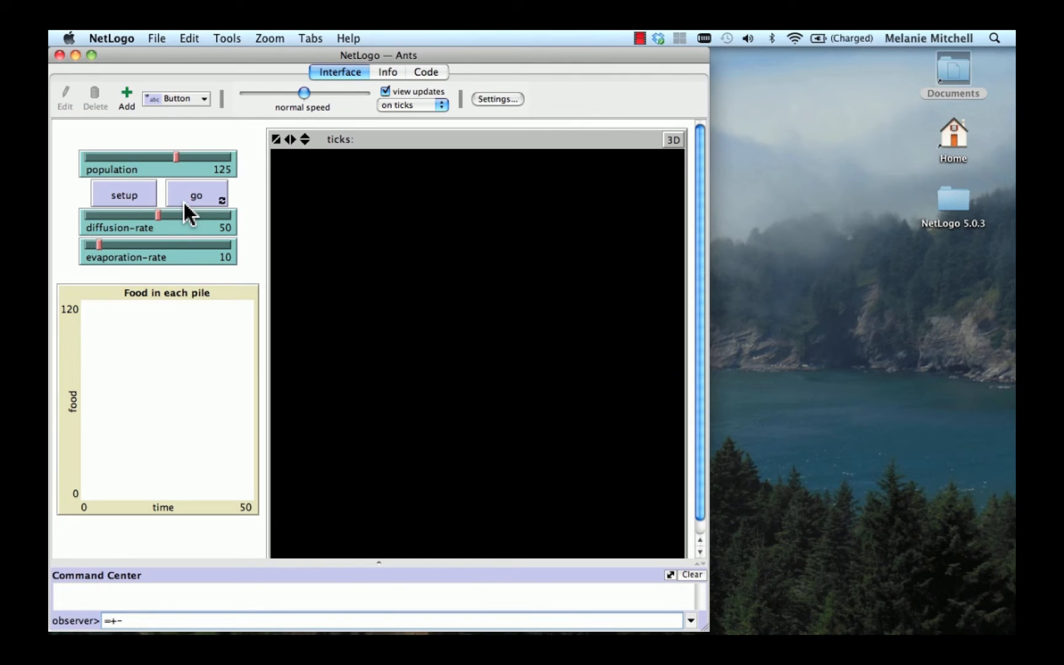
Step: Run setup to create the central nest and three food piles at tick 0
click(124, 194)
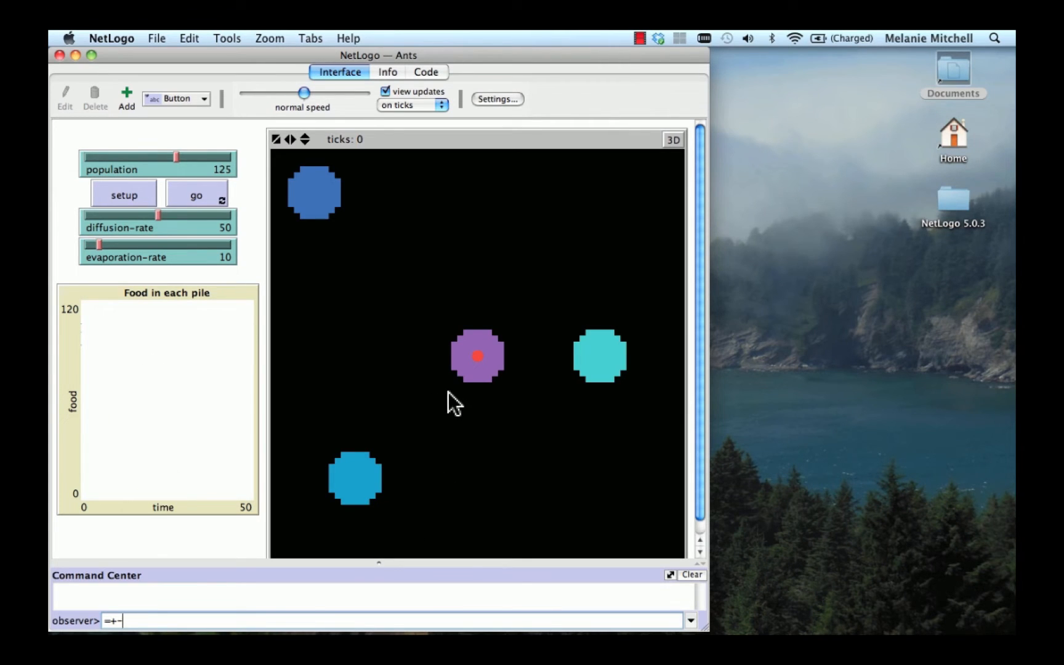
mouse_move(495, 417)
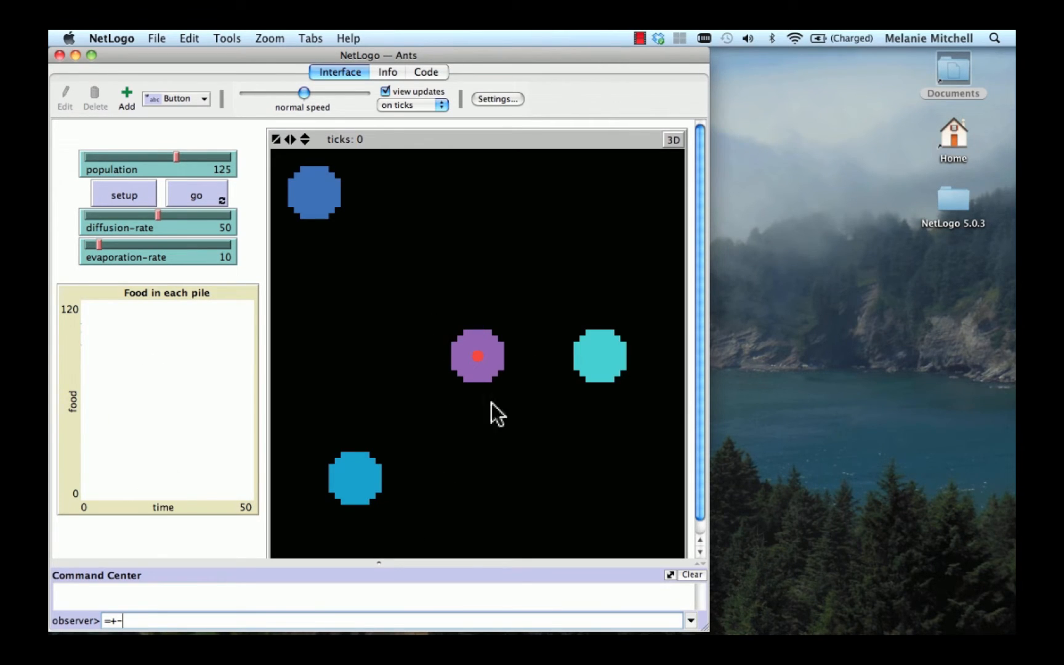
mouse_move(453, 404)
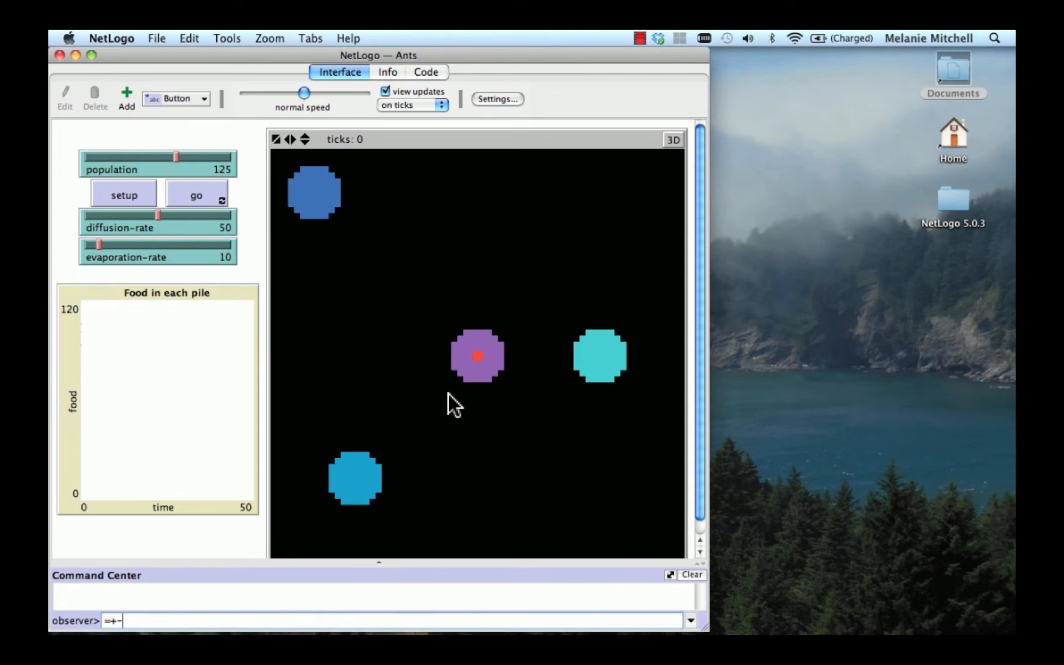
mouse_move(464, 406)
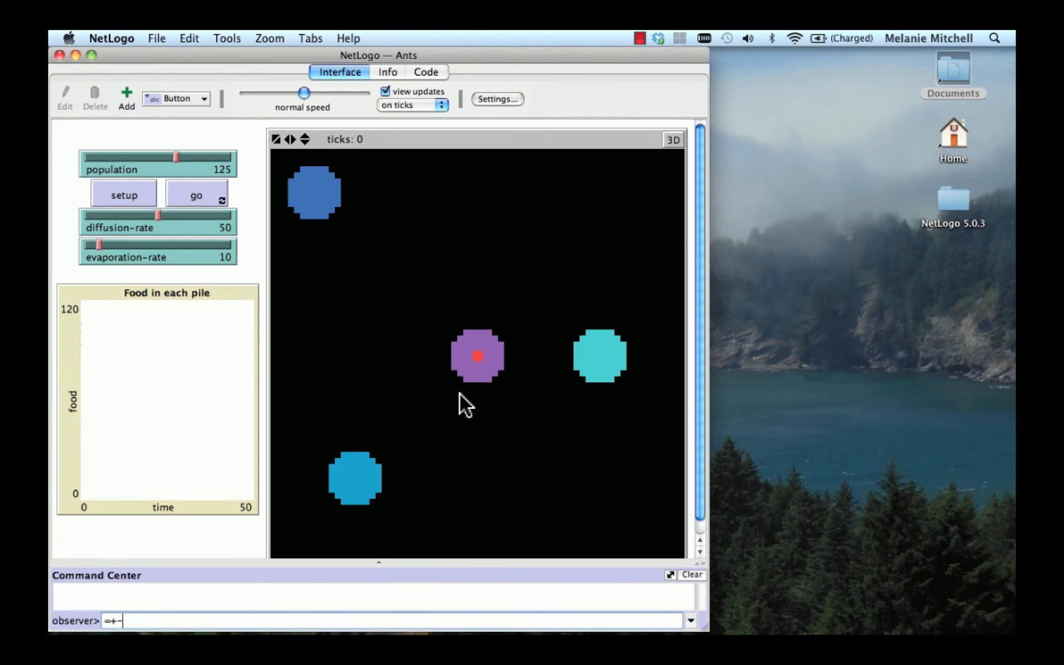
mouse_move(473, 404)
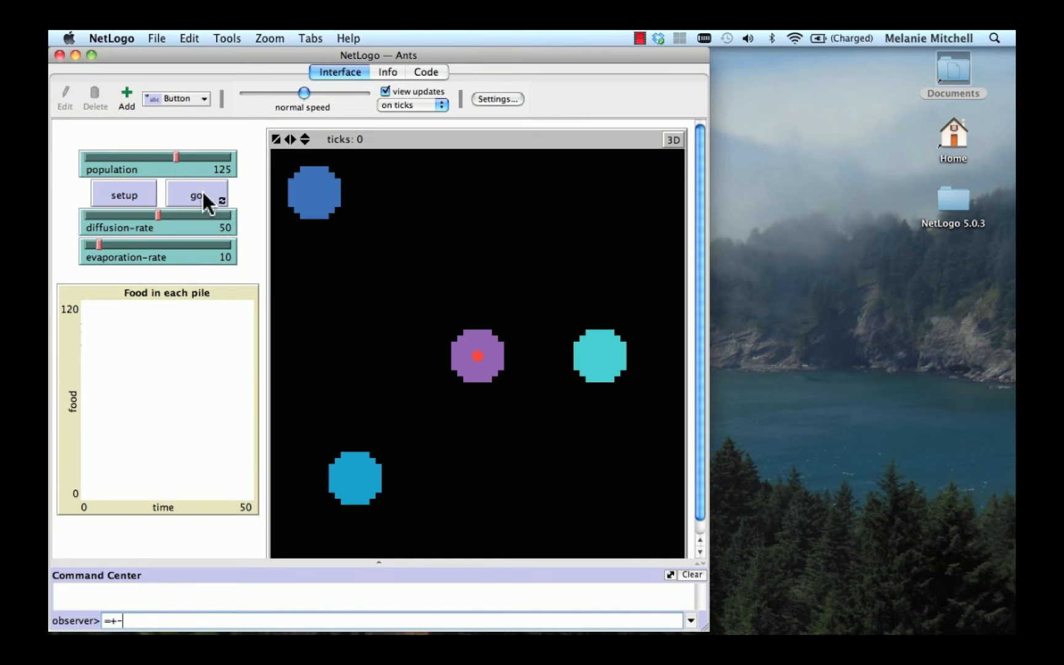
mouse_move(217, 189)
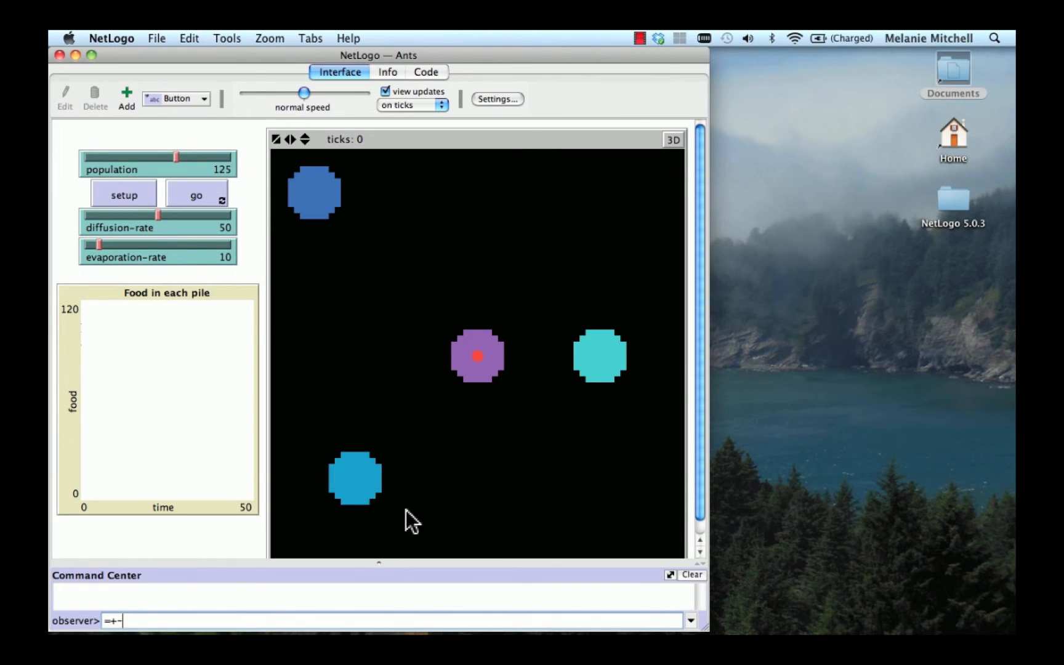
mouse_move(591, 320)
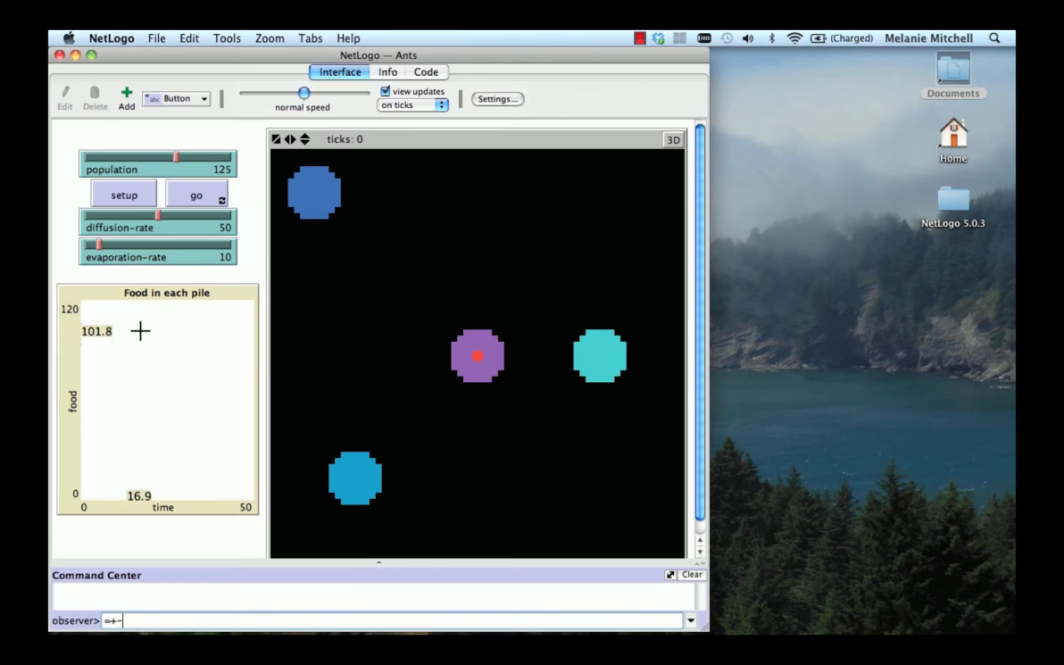
mouse_move(249, 435)
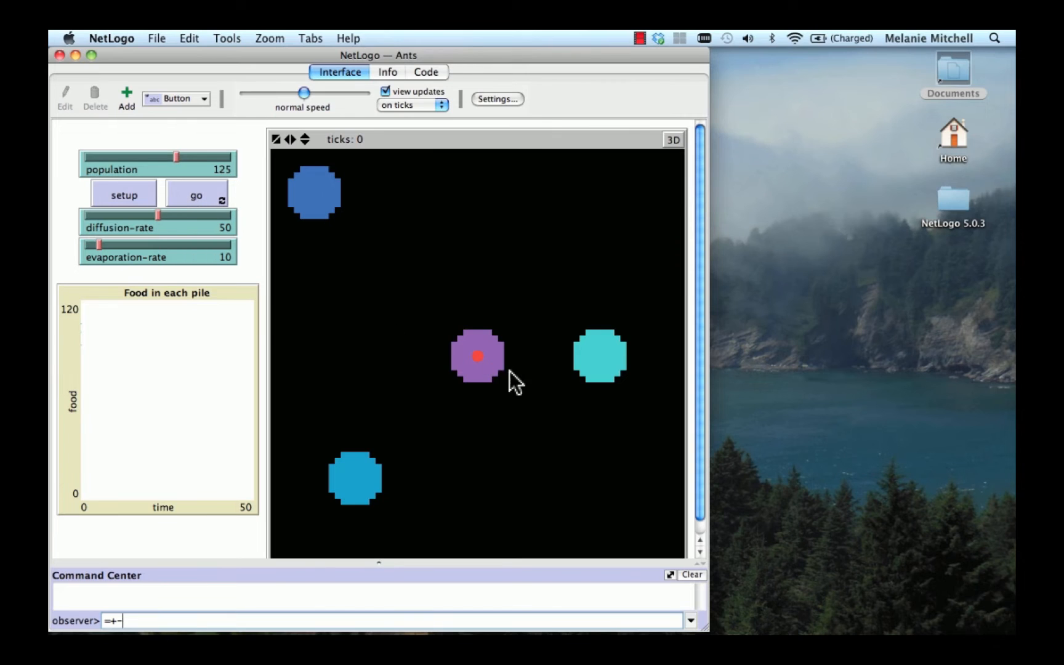
mouse_move(334, 248)
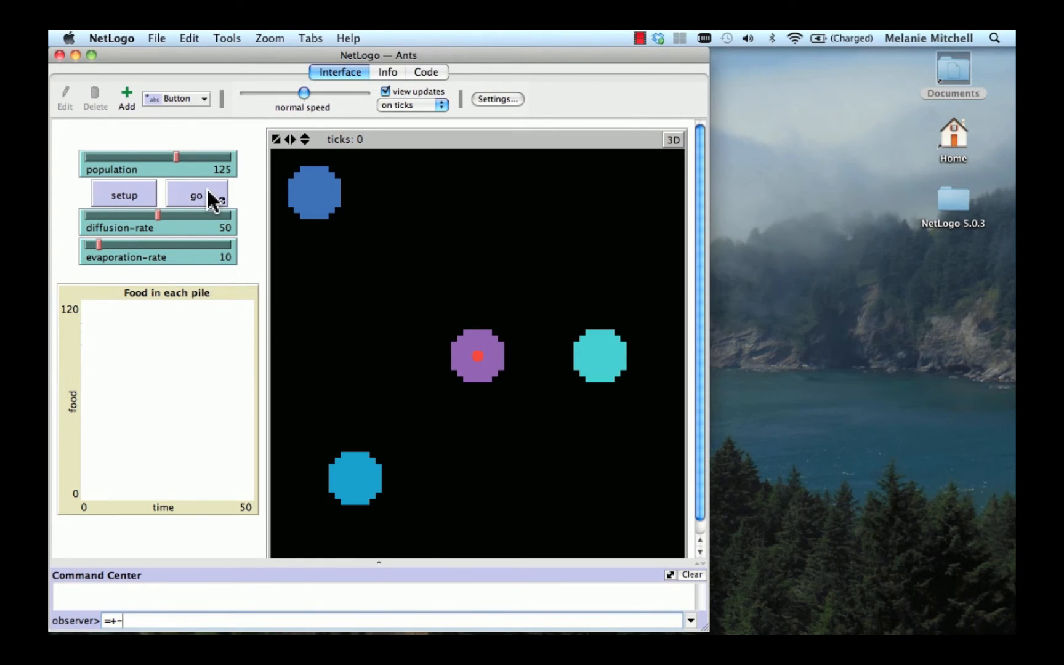
click(196, 195)
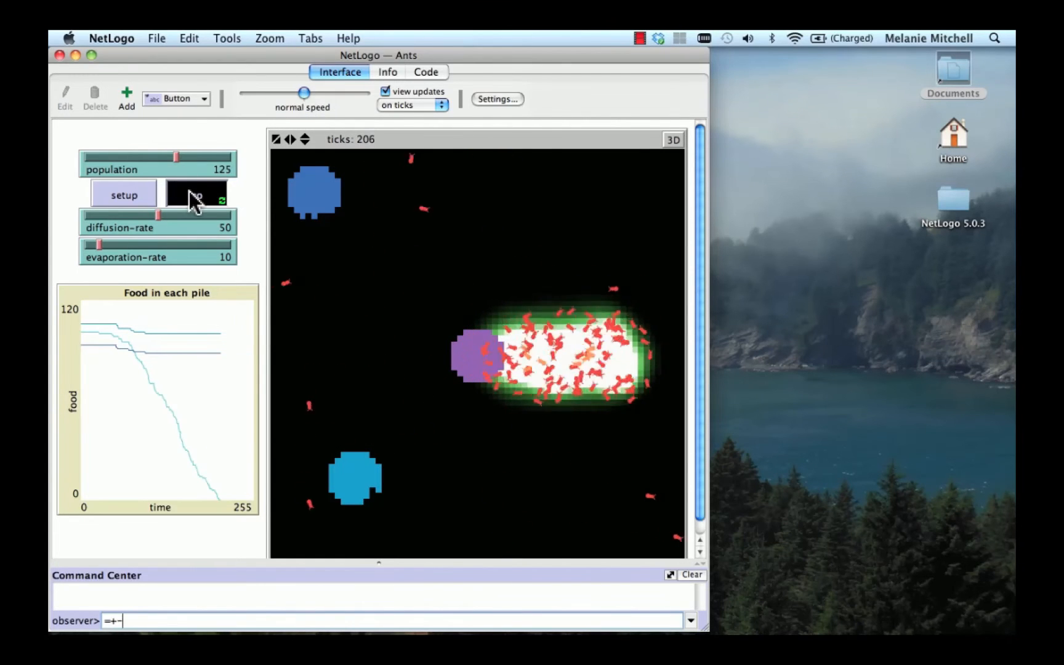
click(196, 194)
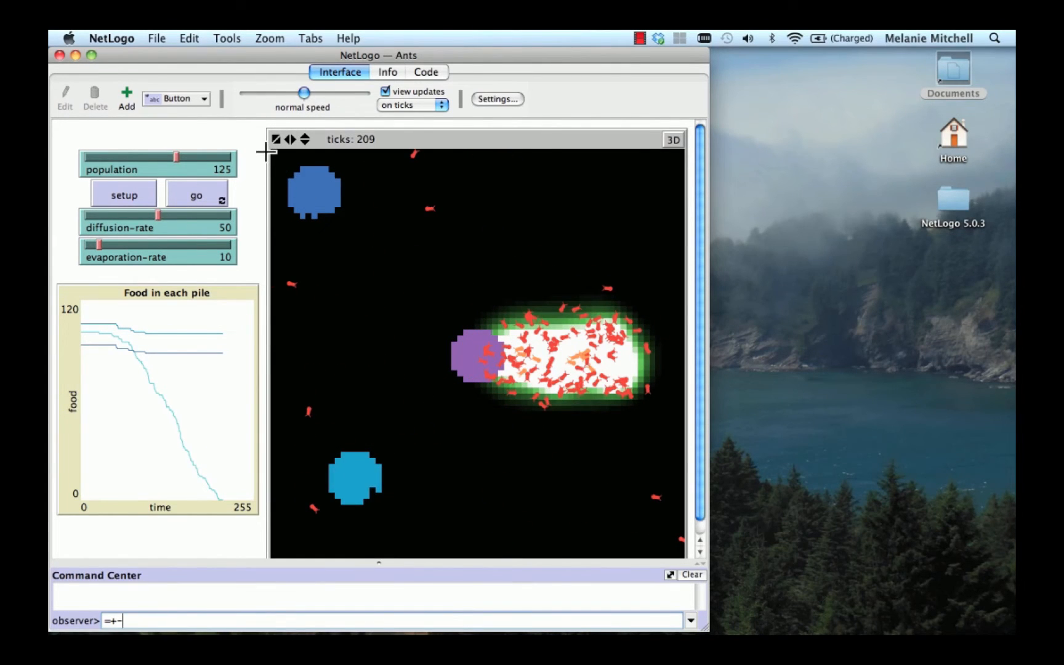
mouse_move(255, 141)
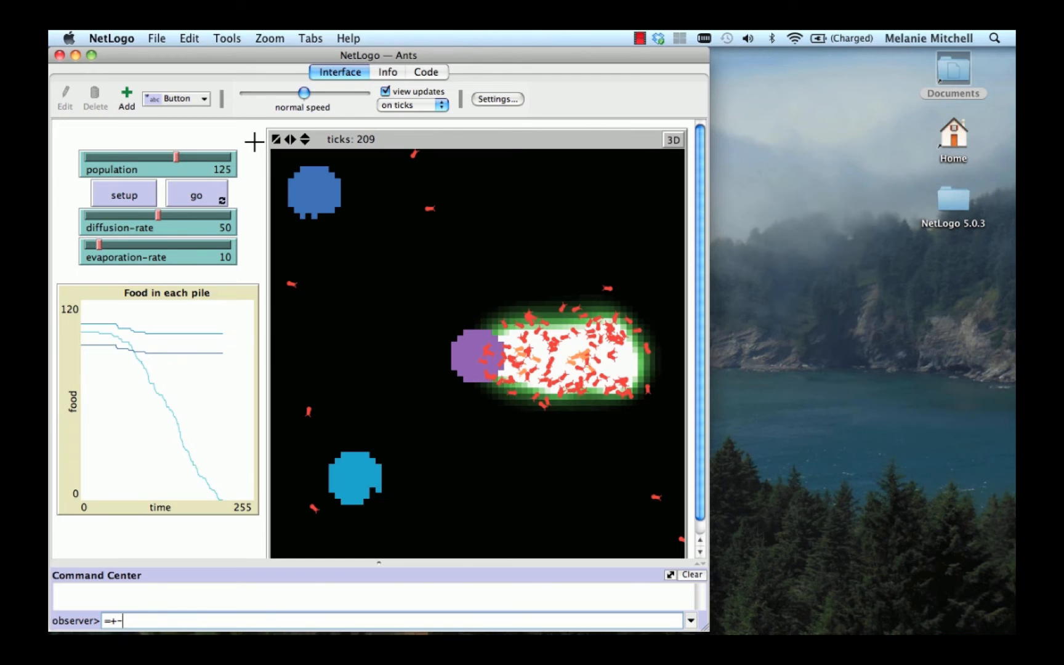
mouse_move(550, 596)
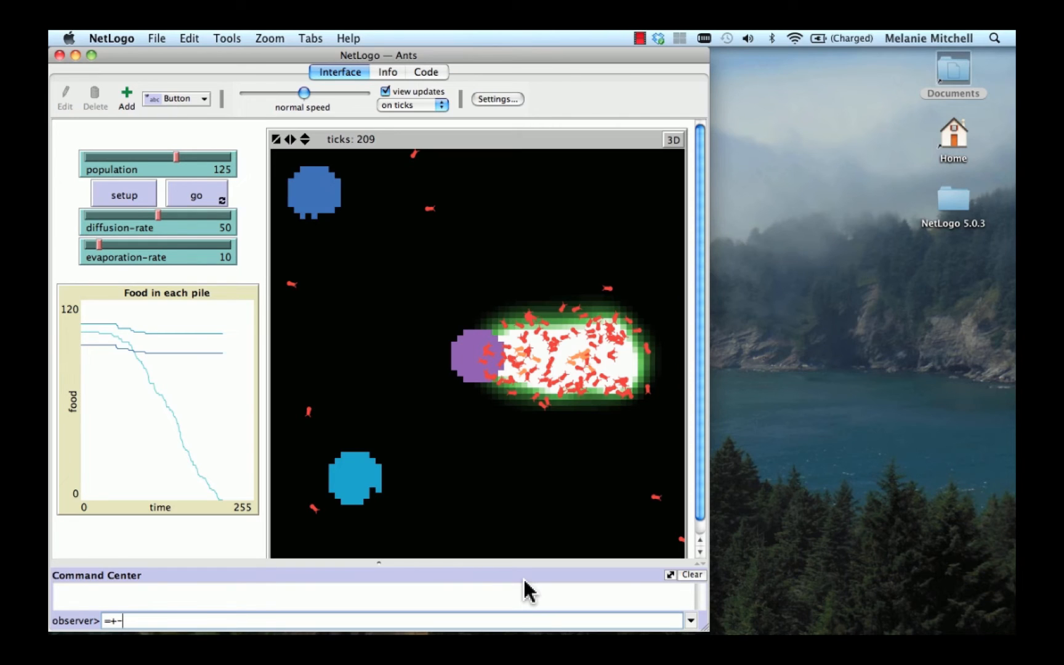
mouse_move(386, 507)
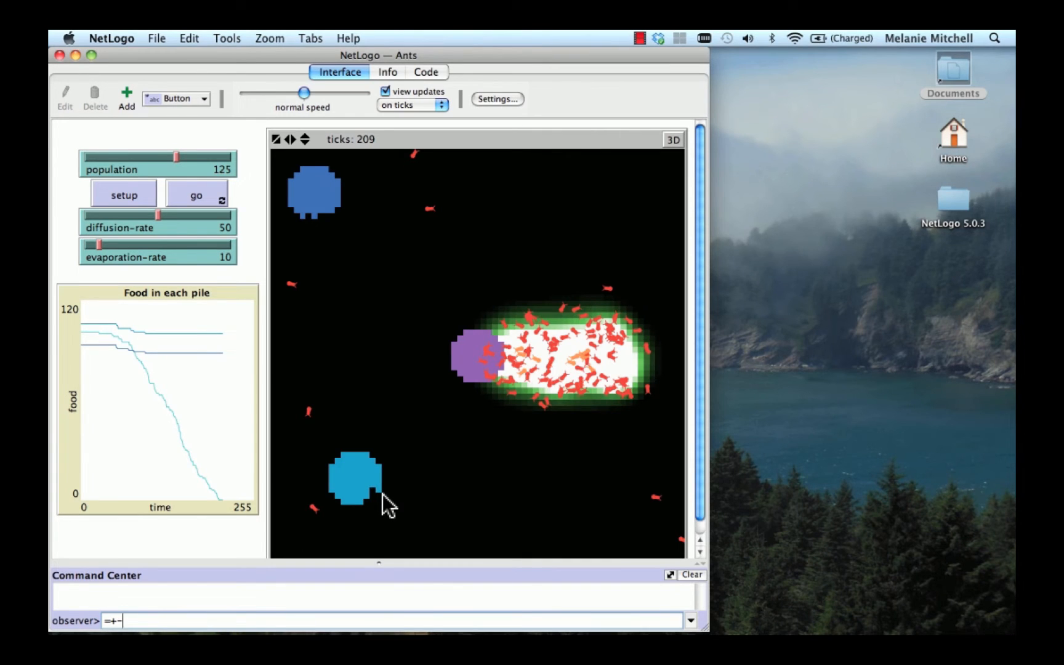
mouse_move(444, 453)
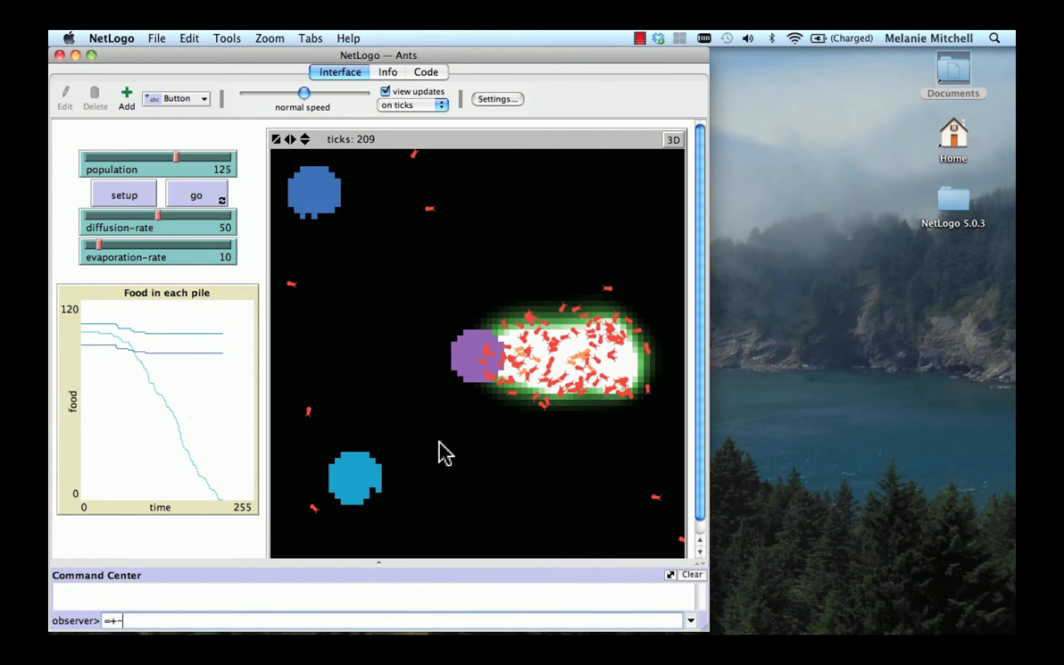
mouse_move(476, 378)
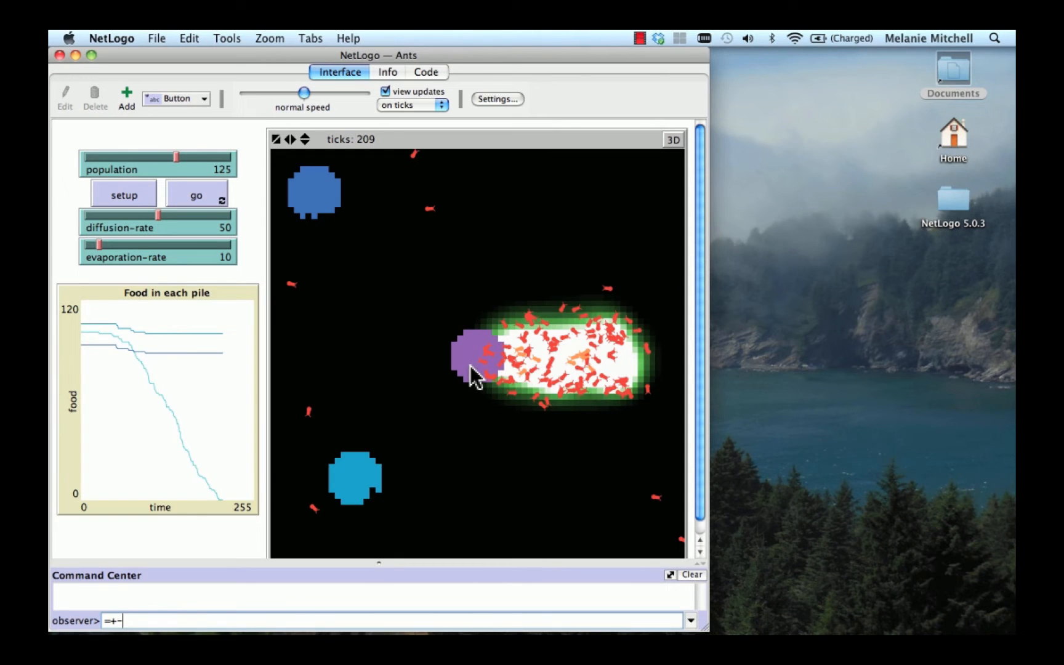
mouse_move(553, 383)
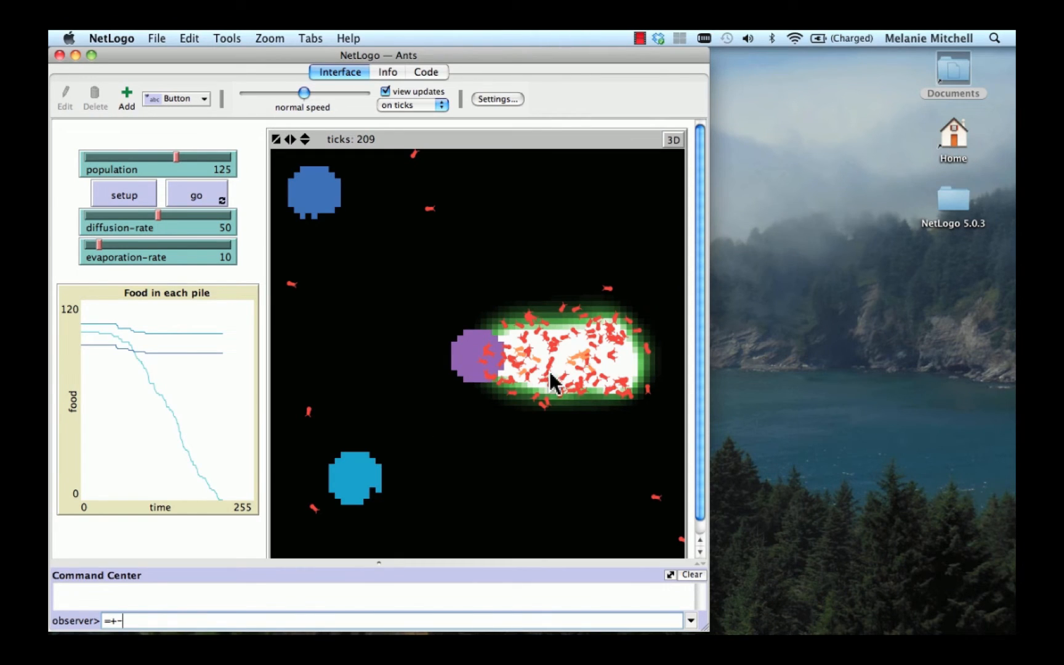
mouse_move(536, 367)
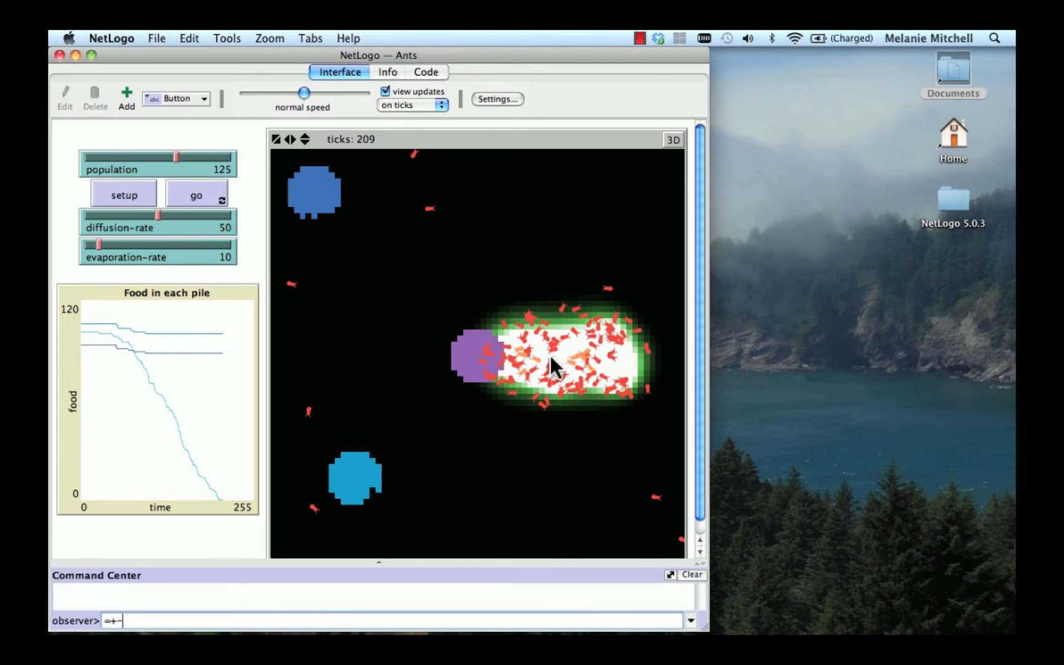
mouse_move(628, 370)
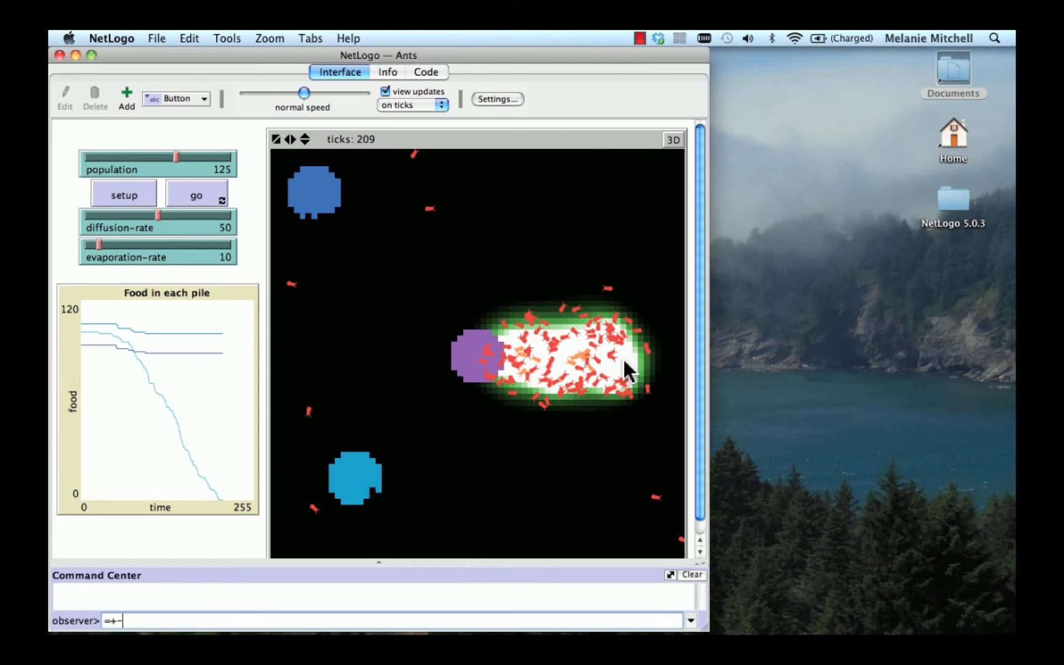
mouse_move(158, 243)
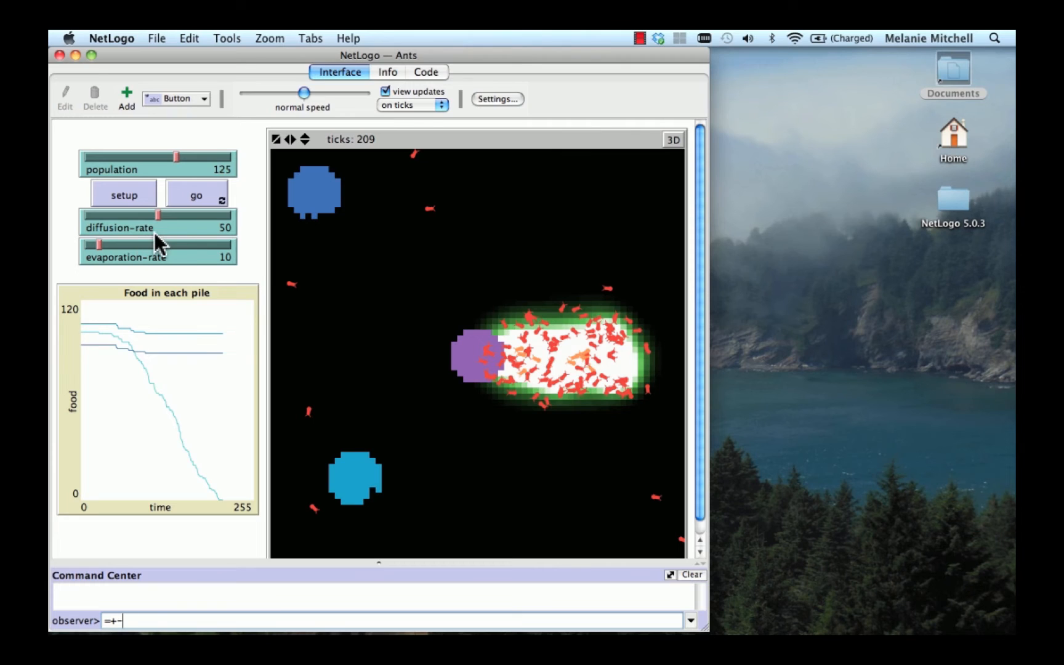
mouse_move(198, 245)
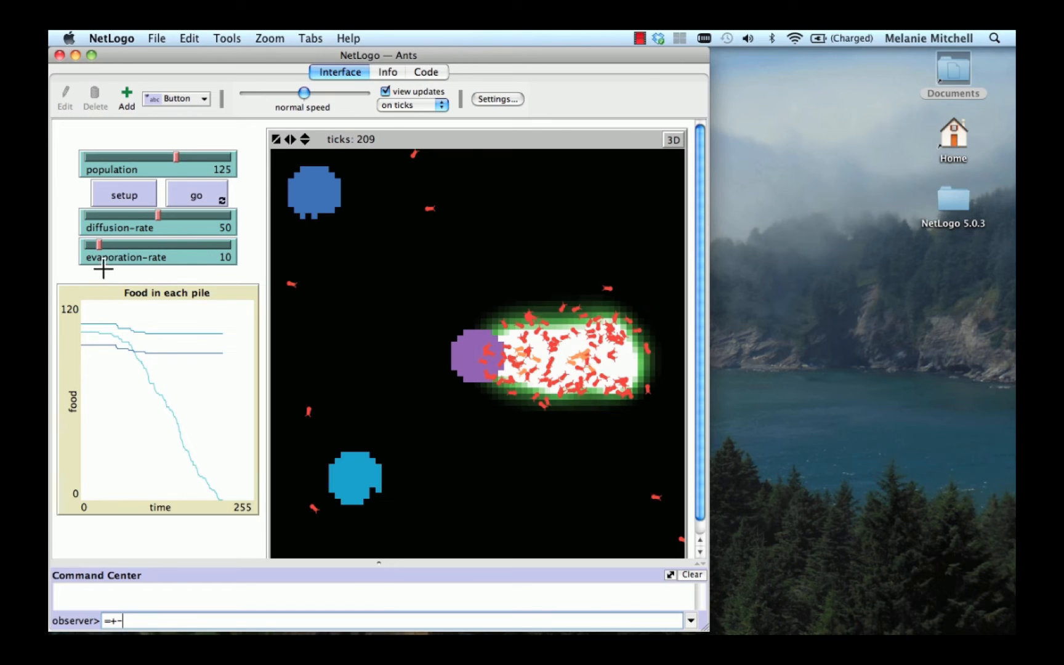
mouse_move(209, 271)
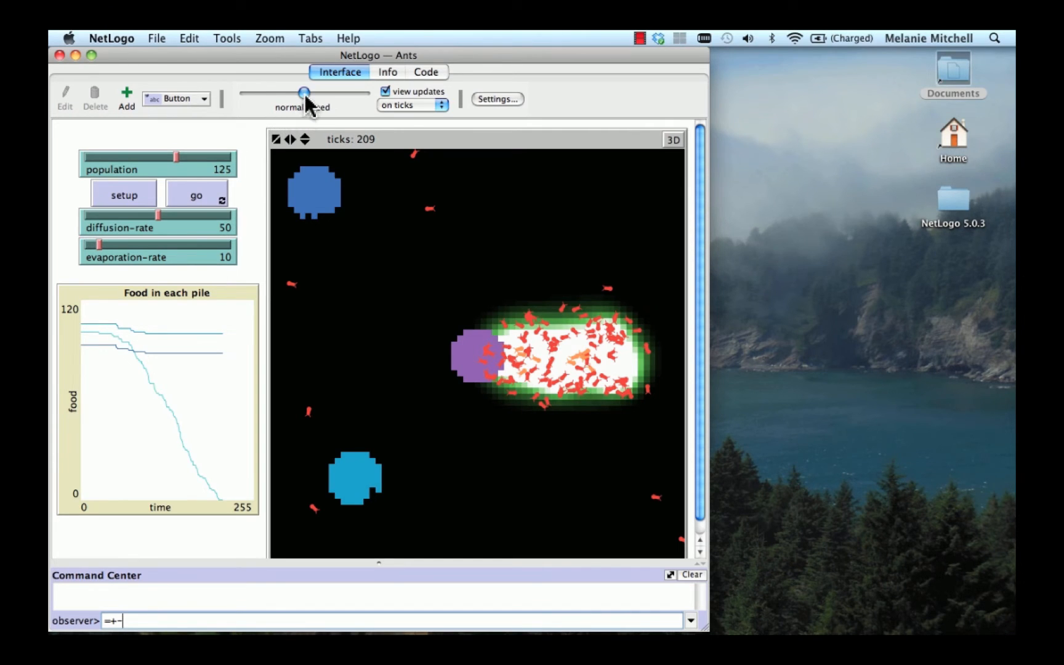
Step: Slow the speed slider and run go so the ants resume foraging at reduced speed
drag(304, 93, 282, 92)
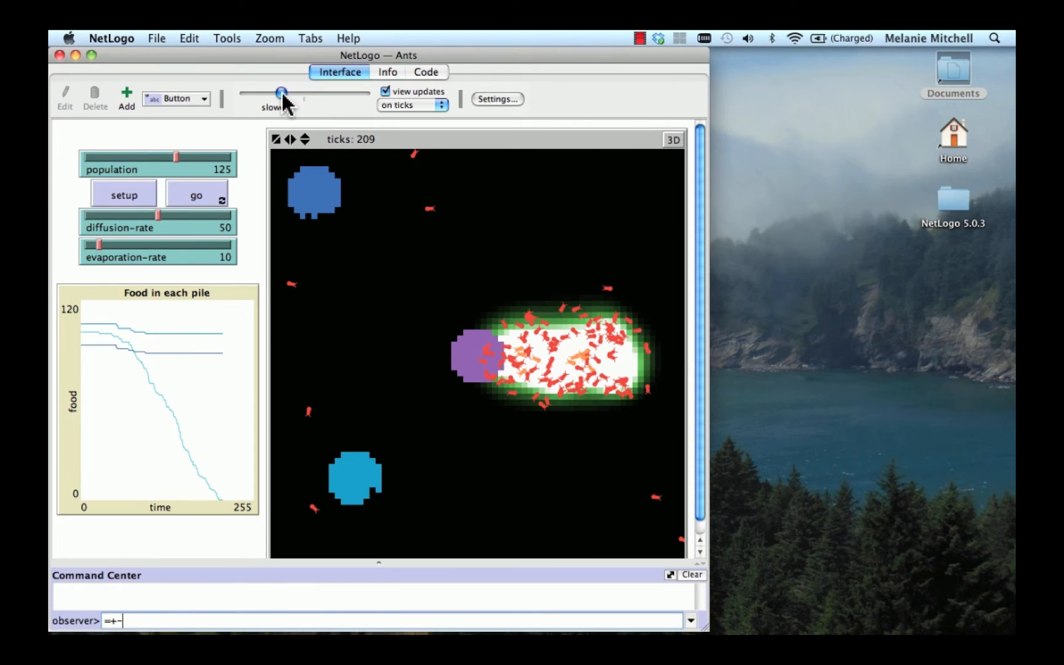
drag(282, 94, 274, 93)
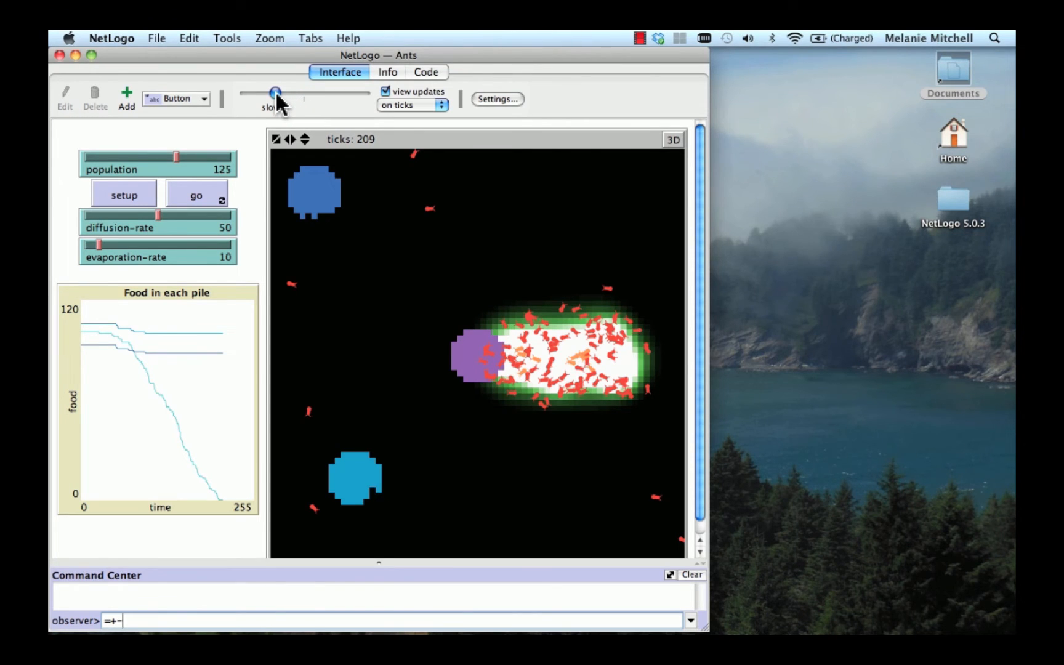
click(196, 195)
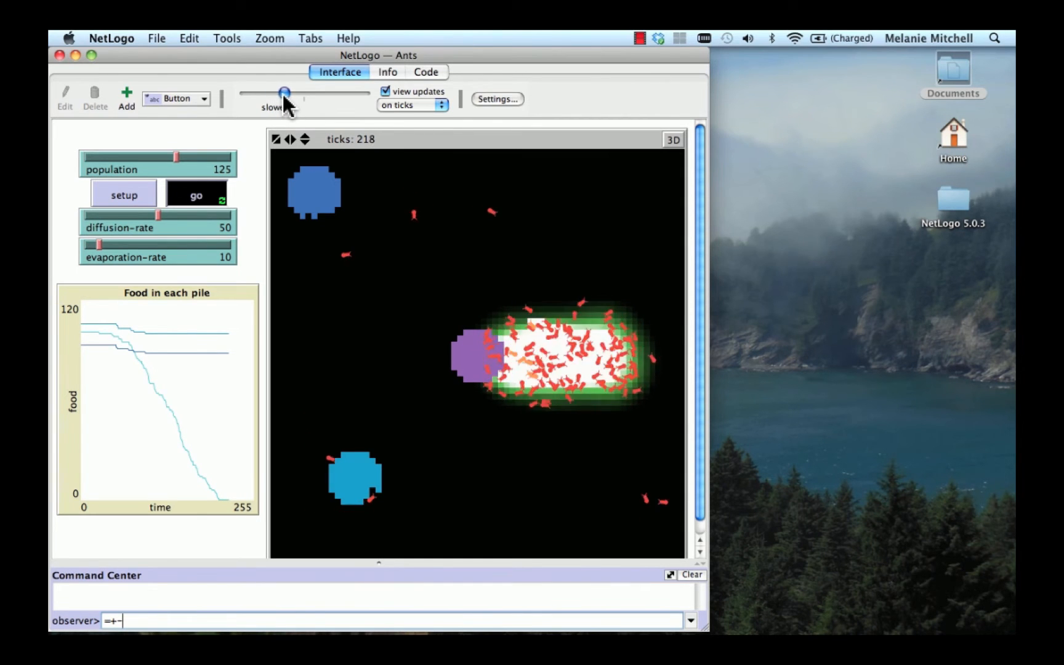
drag(284, 92, 288, 92)
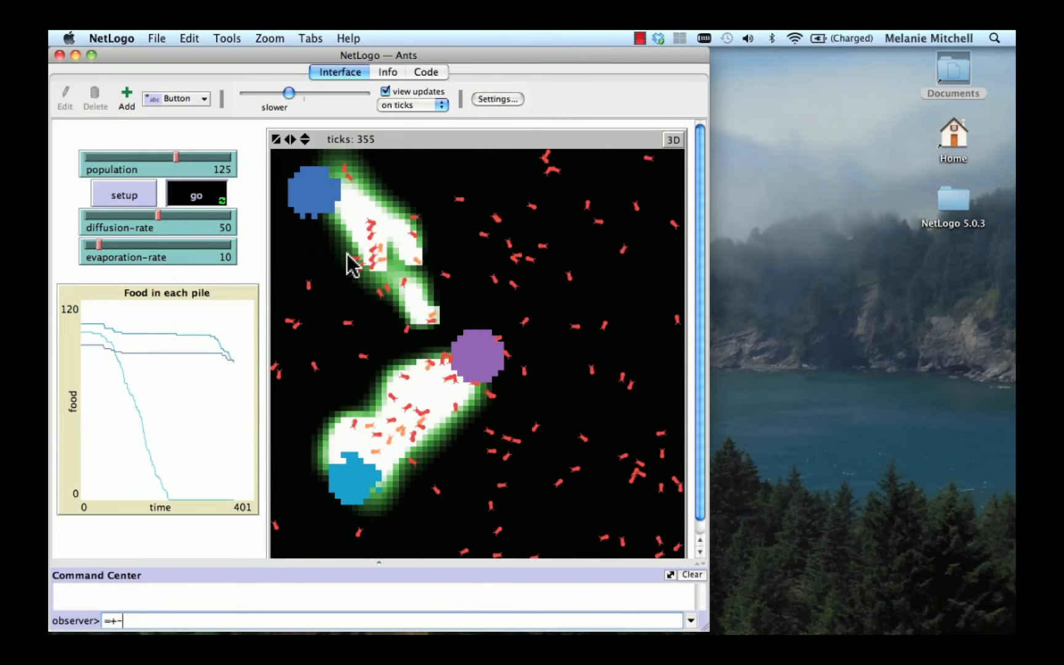
mouse_move(549, 394)
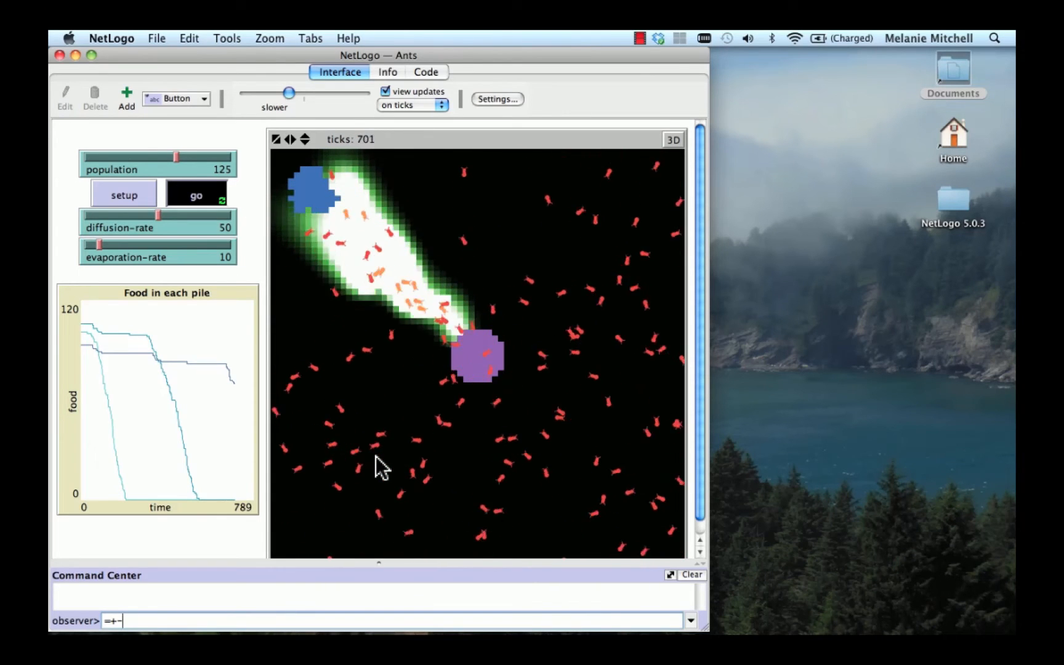
Step: Speed the run up and stop it at tick 1396 once all three food piles are gone
drag(289, 92, 292, 92)
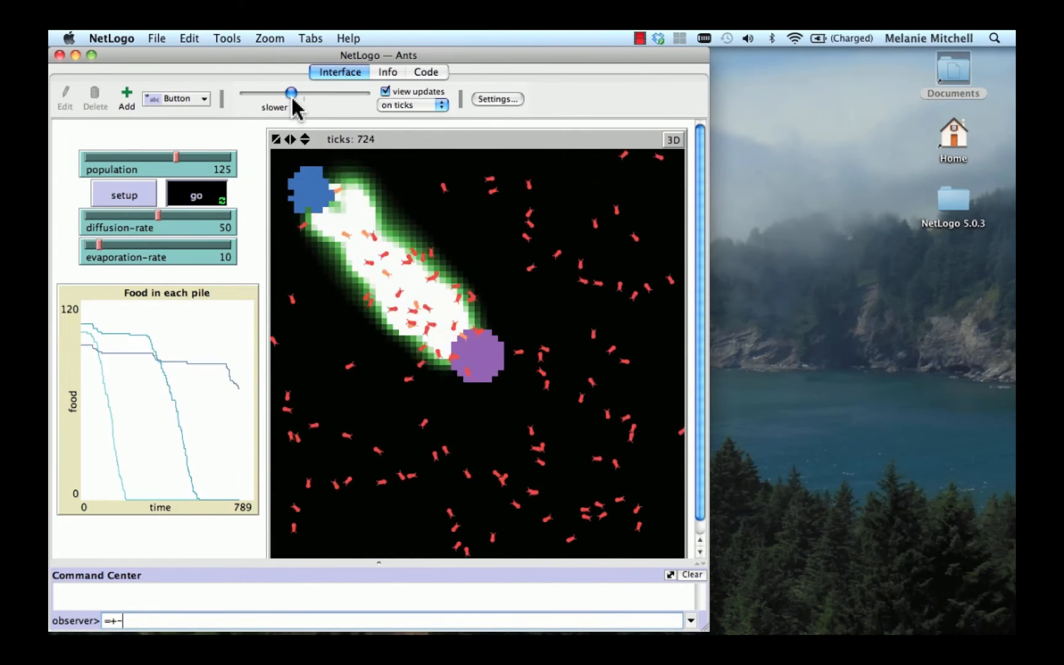
drag(291, 92, 312, 92)
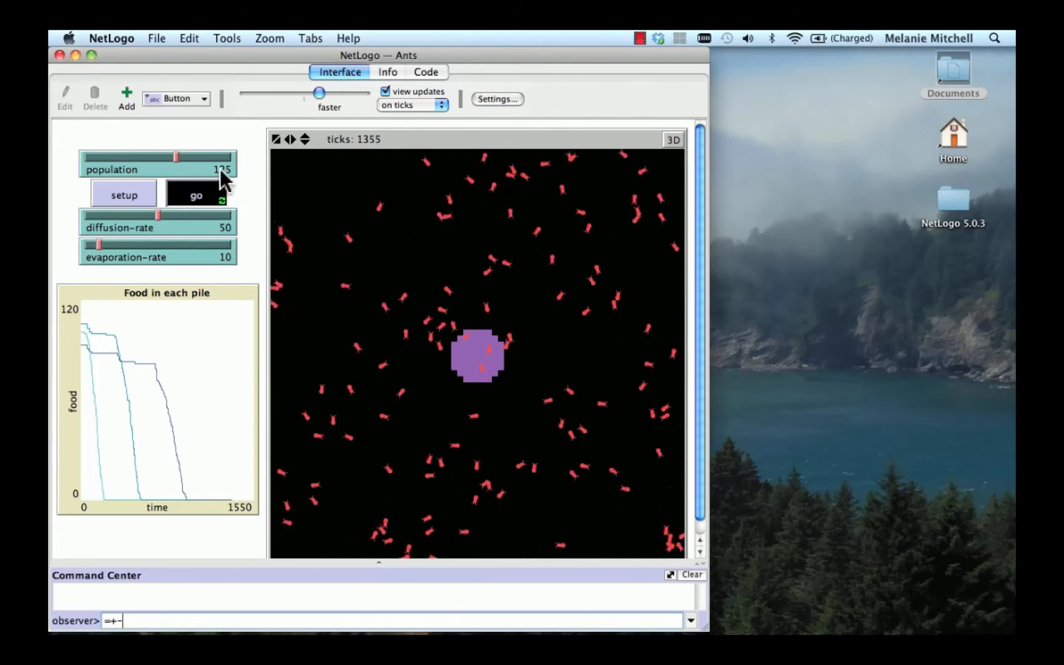
click(196, 195)
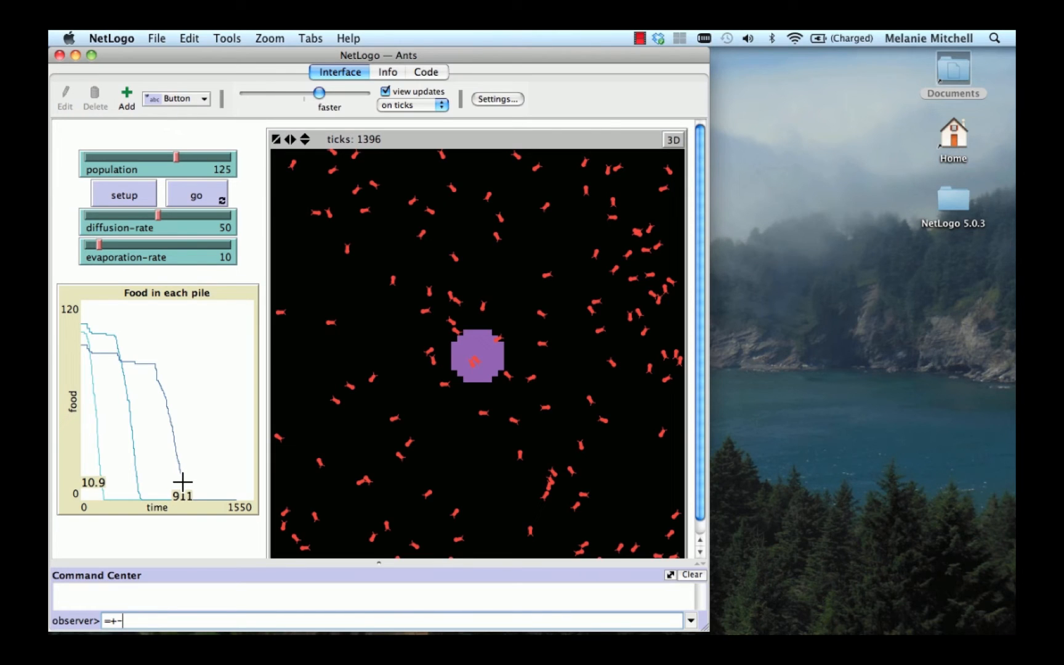
mouse_move(188, 539)
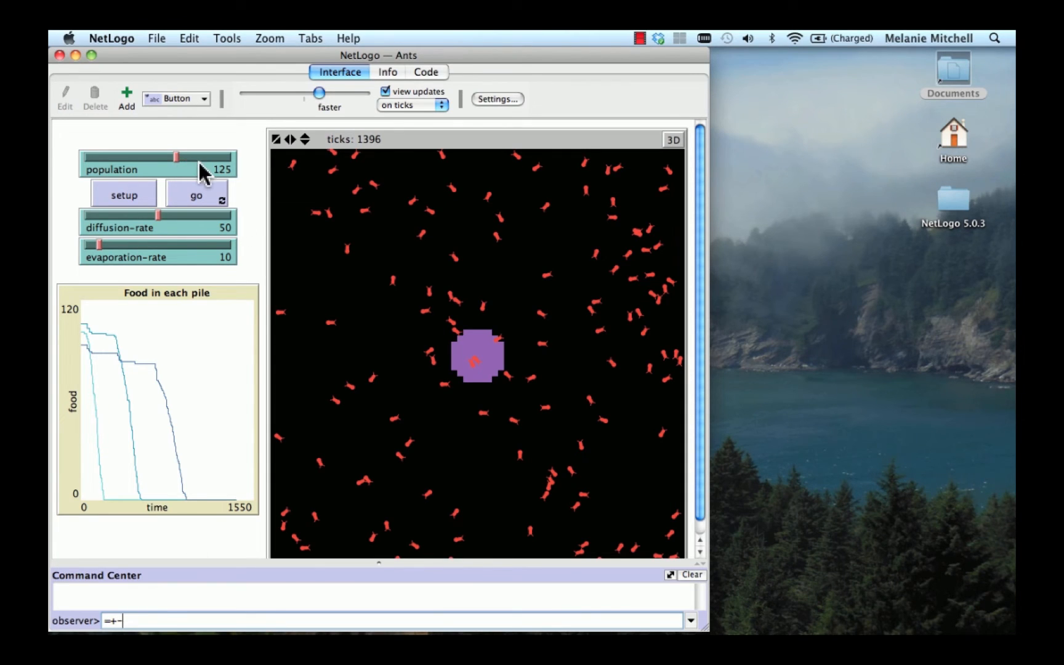
Step: Raise population to 200, set up fresh food piles and run until all are consumed by tick 943
drag(179, 157, 230, 158)
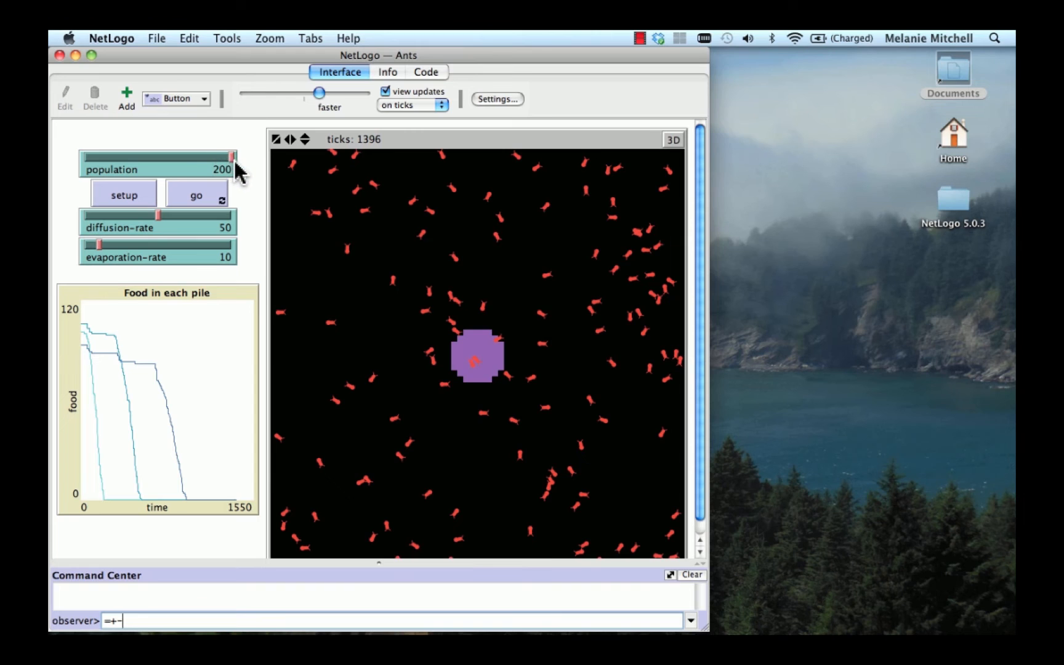
click(124, 194)
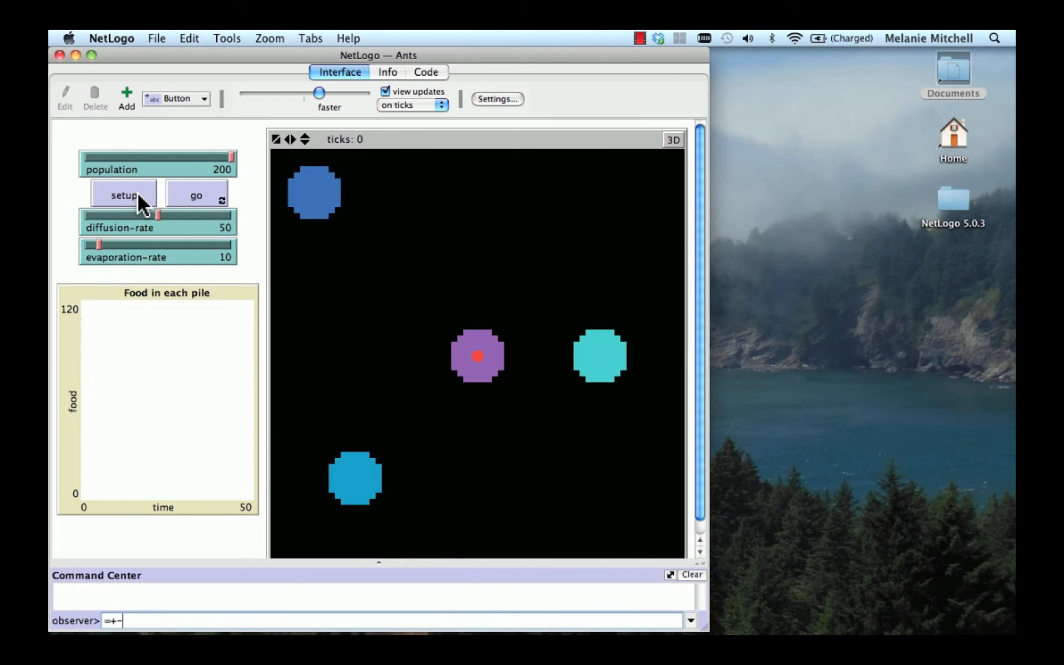
click(196, 195)
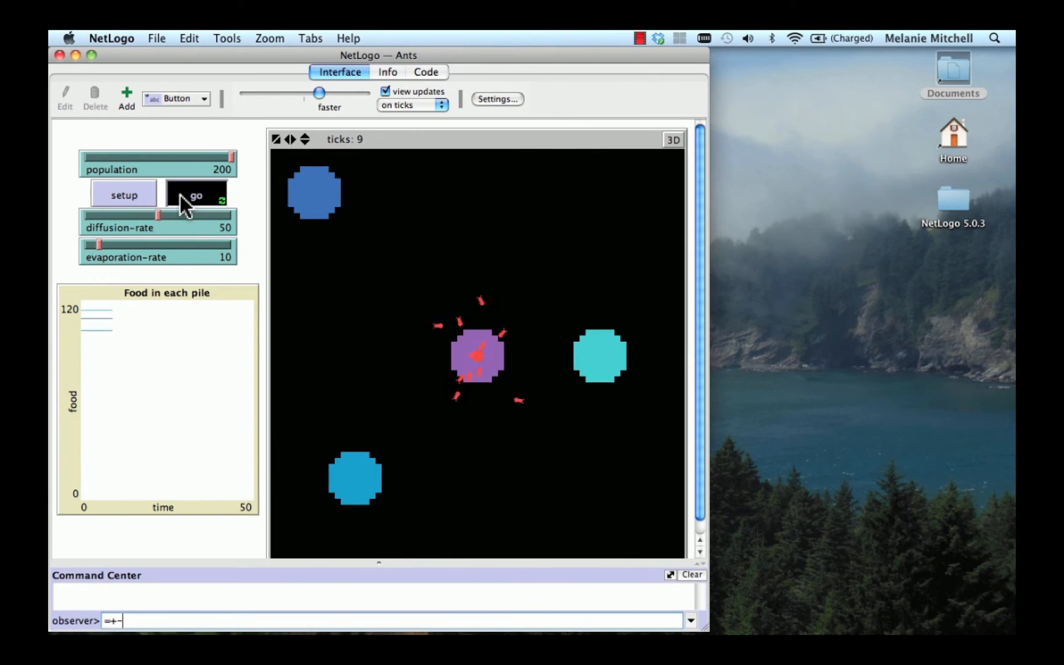
click(196, 194)
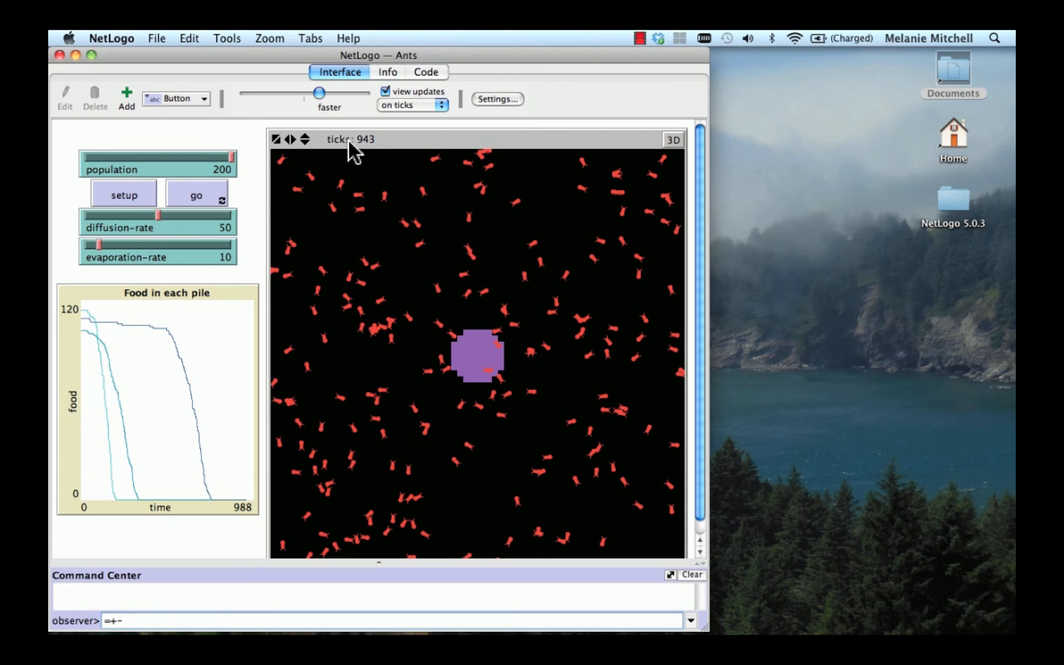
mouse_move(314, 184)
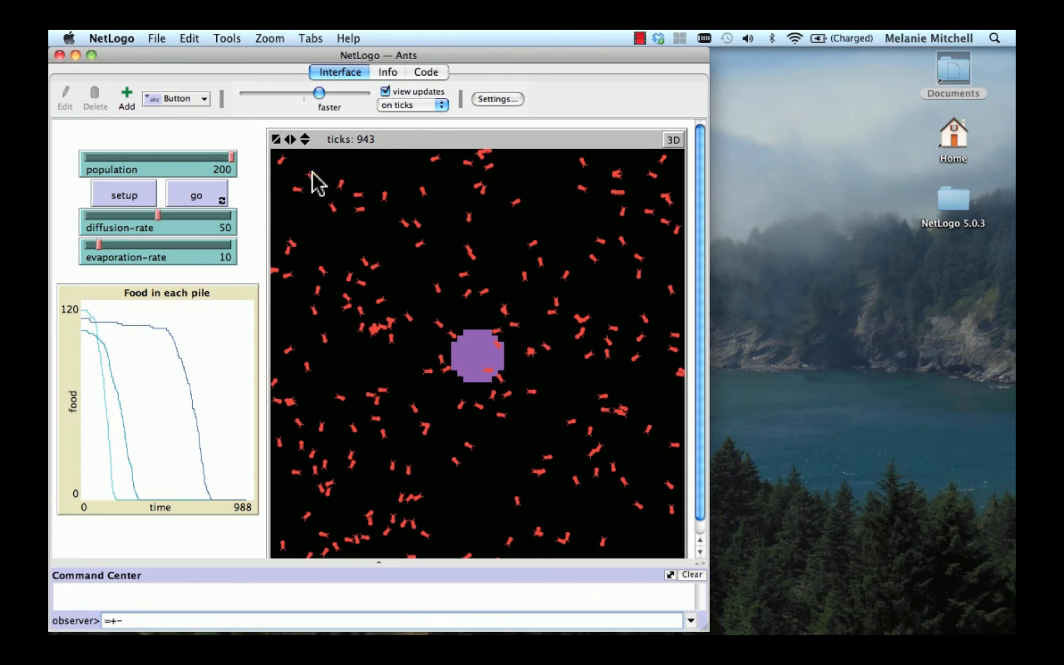
mouse_move(363, 42)
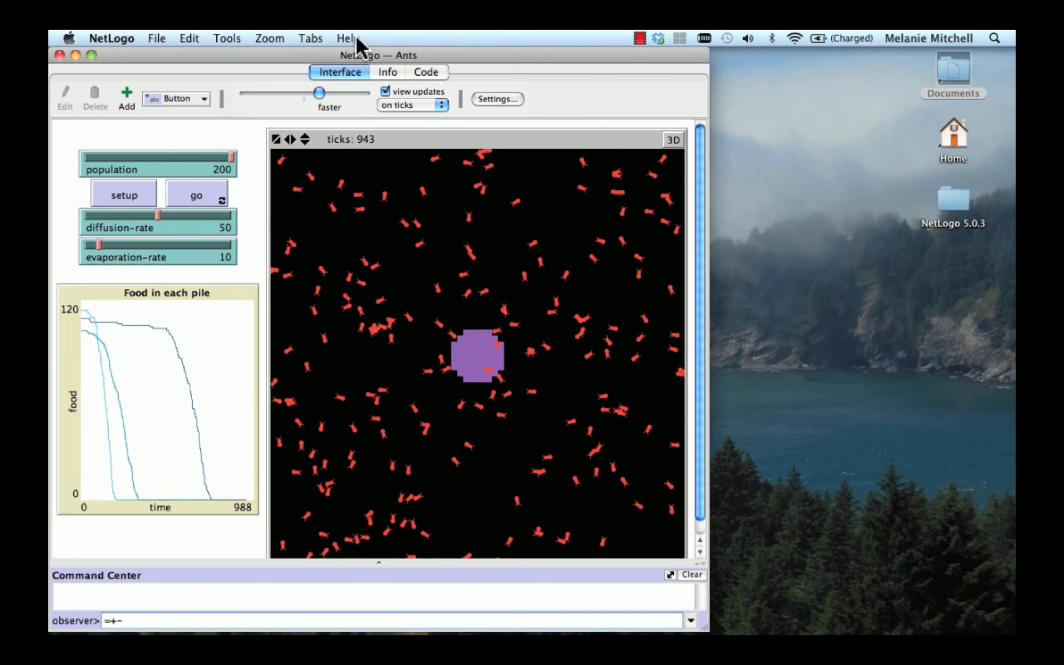
Step: Request the NetLogo User Manual from the Help menu
click(349, 39)
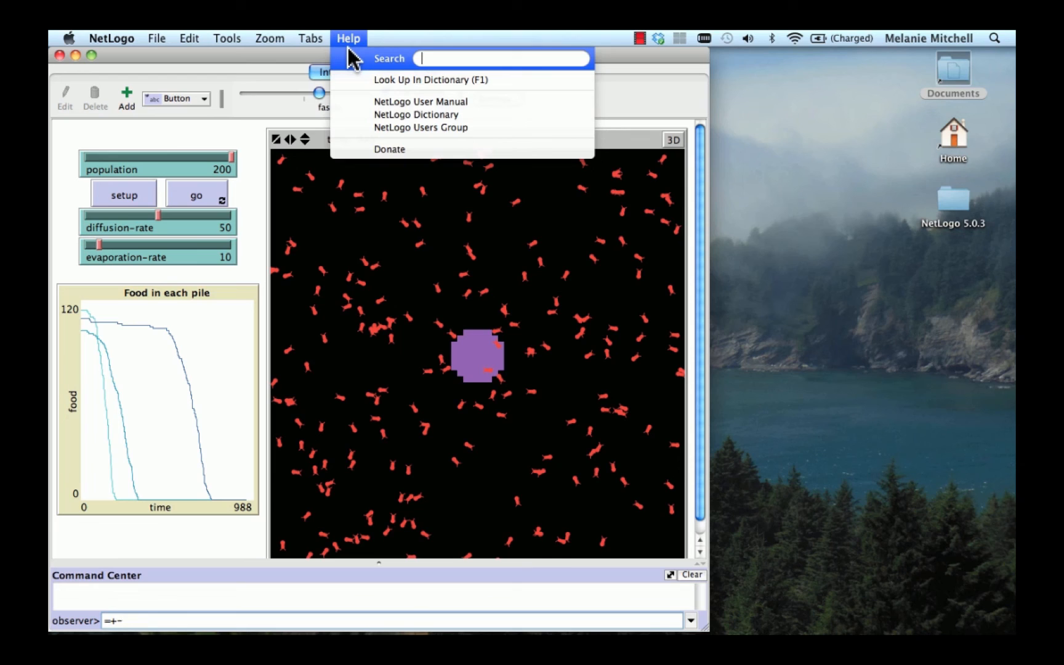
mouse_move(389, 108)
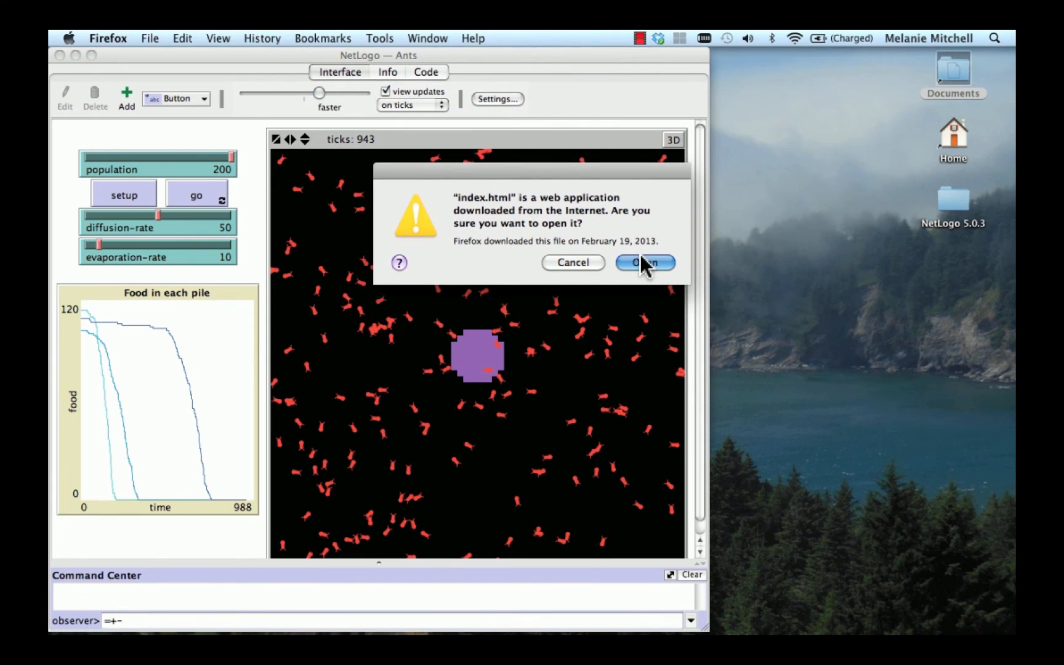
Step: View the User Manual in Firefox, close it, and show the Ants model's procedures code
click(643, 262)
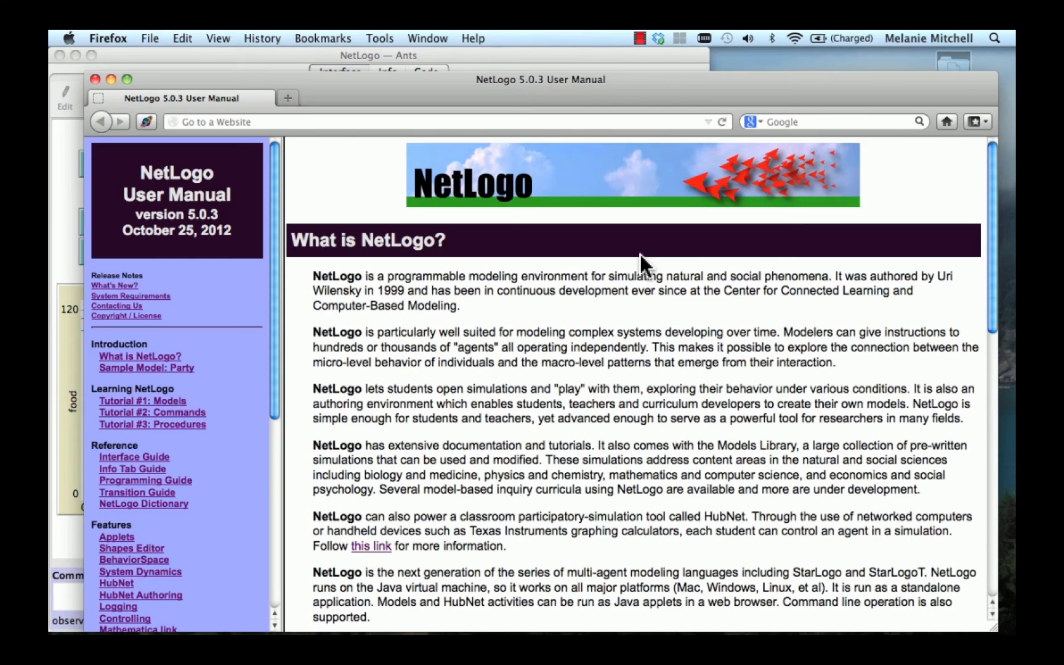
mouse_move(251, 435)
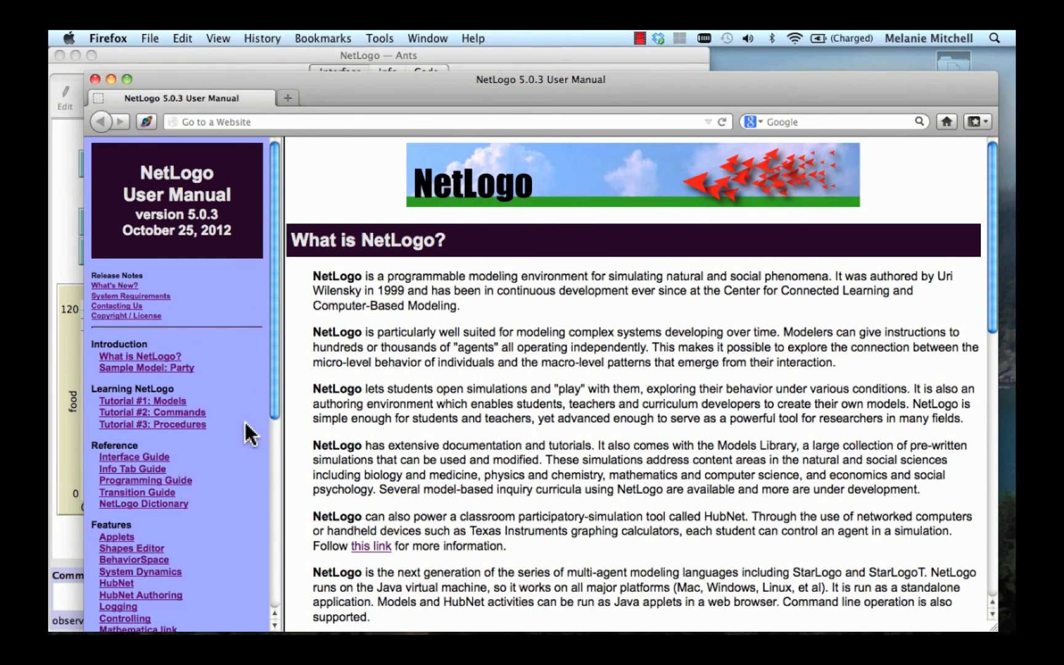
mouse_move(221, 437)
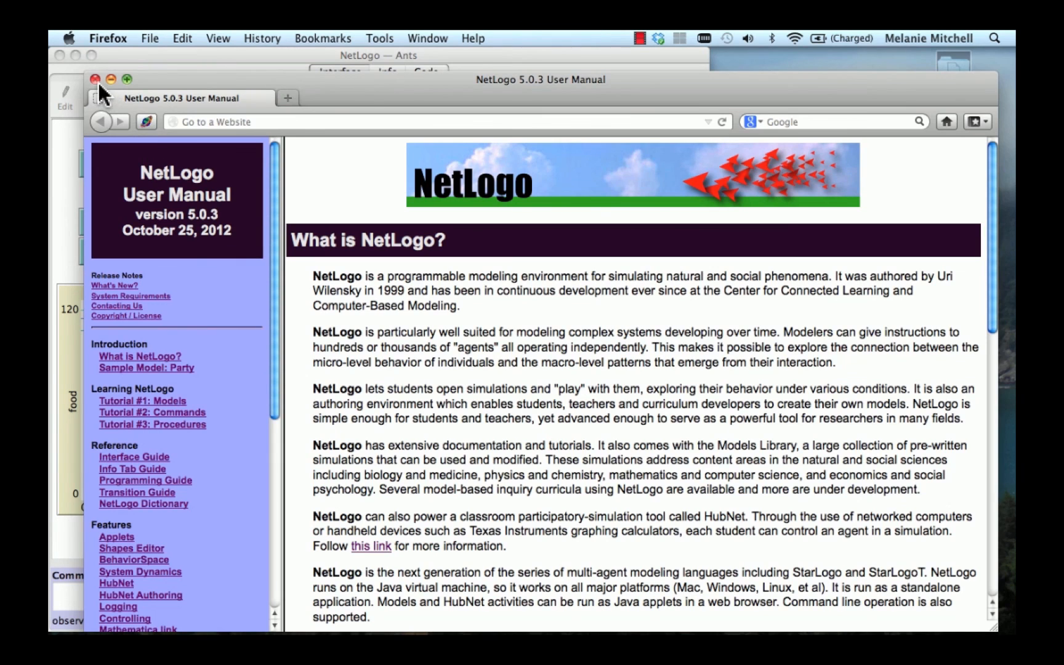
click(96, 78)
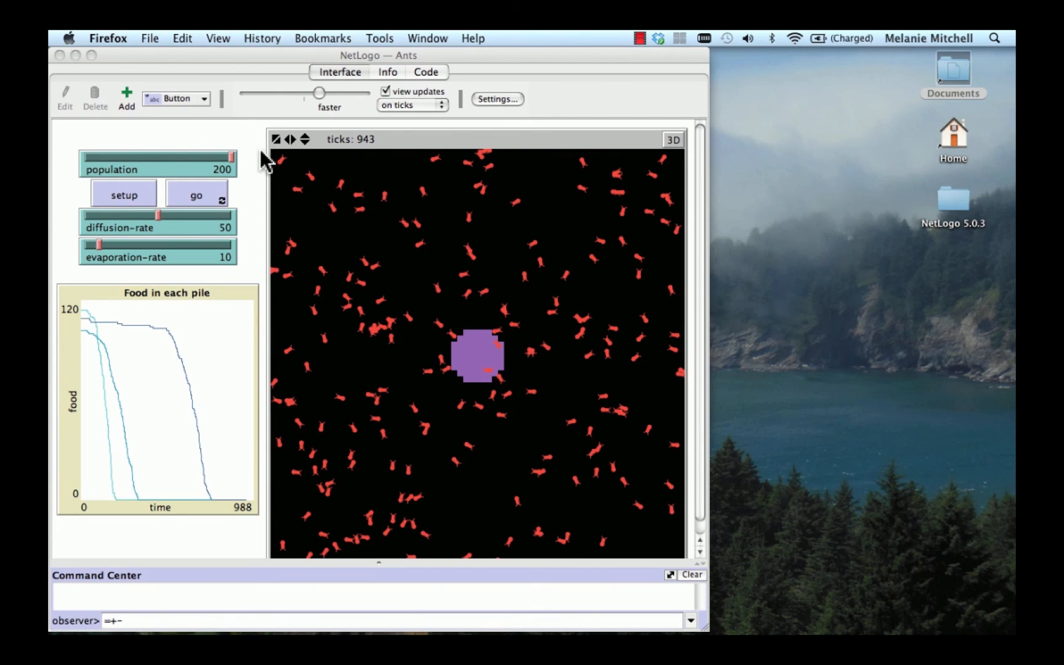
click(425, 71)
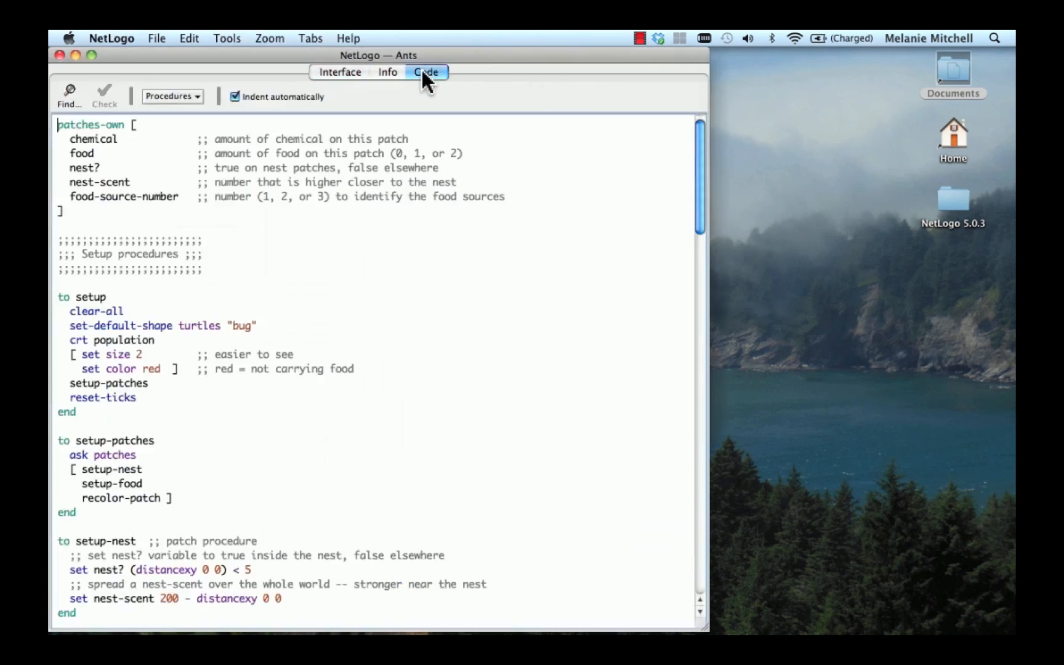